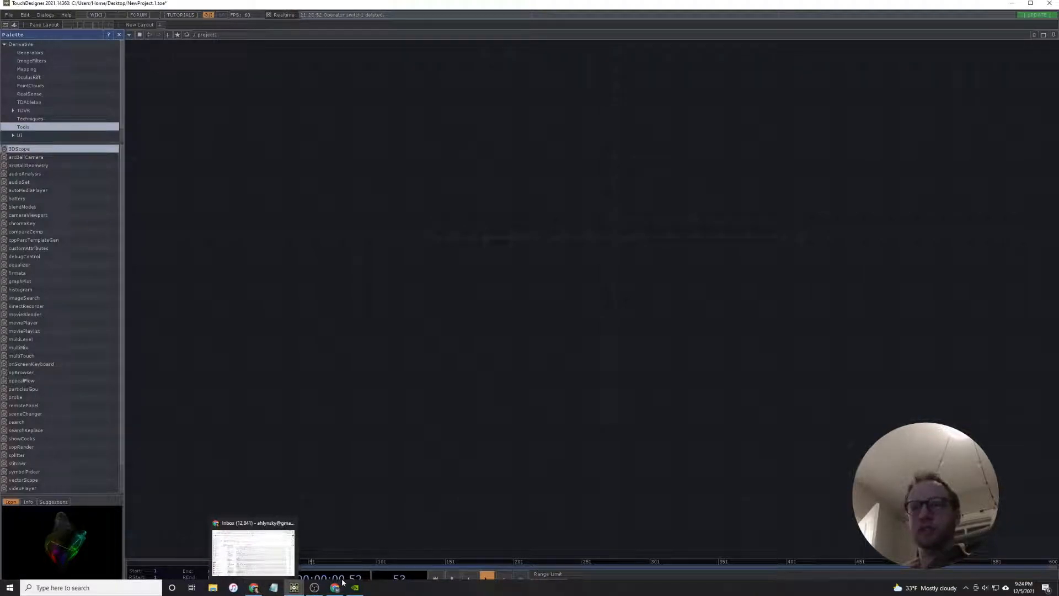
- Bring the Schedule spreadsheet over TouchDesigner and scroll up to the 0:00 row
click(336, 587)
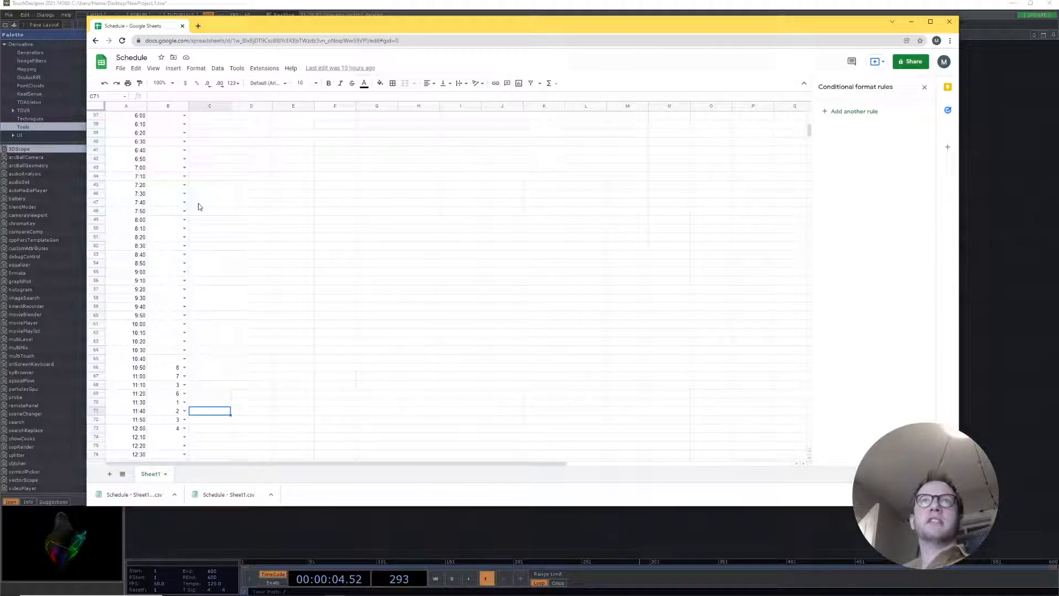
scroll(up, 3)
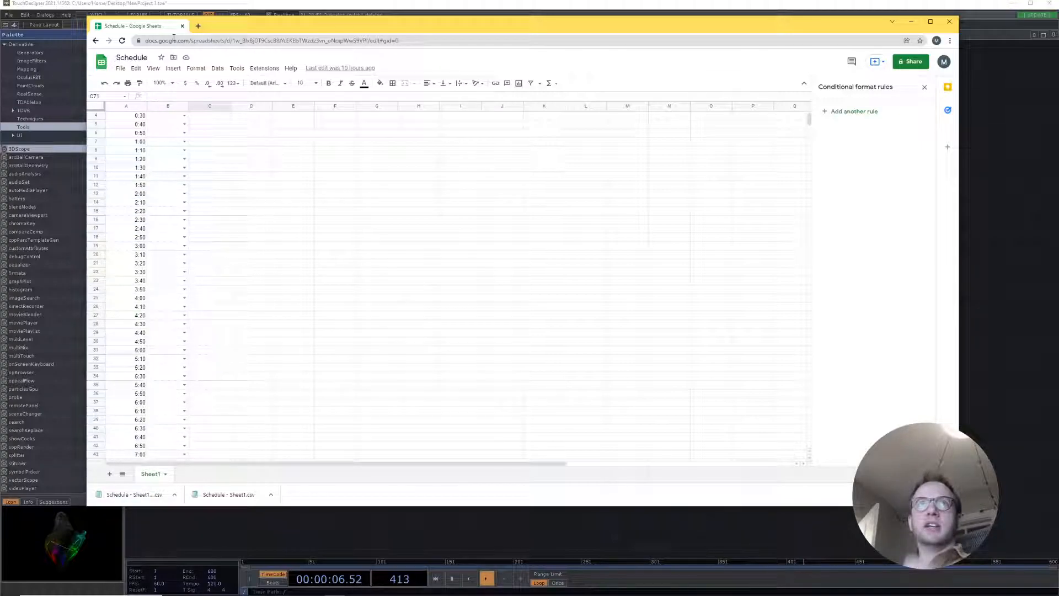
scroll(up, 3)
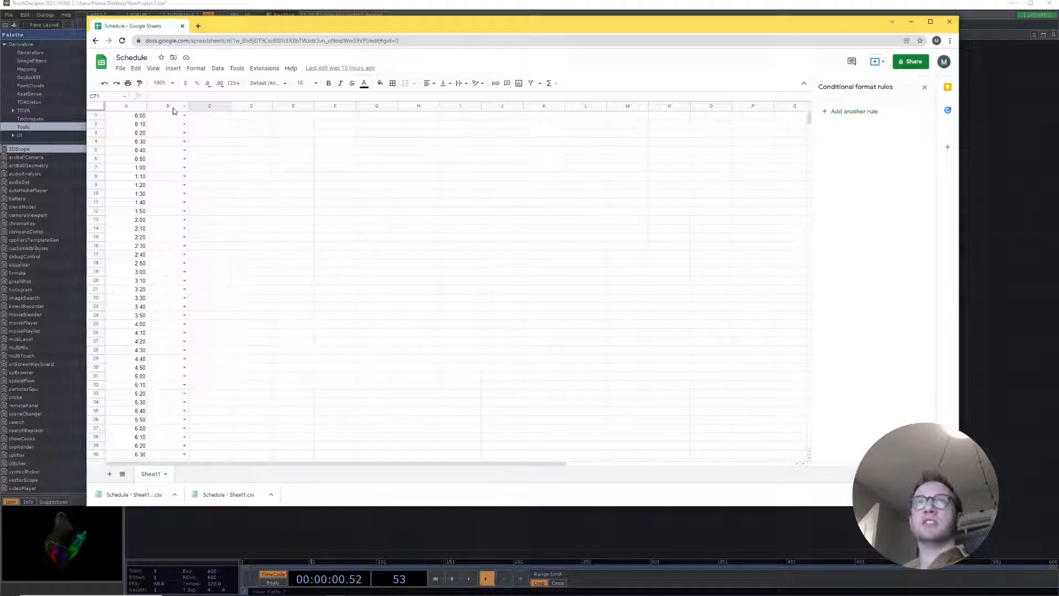
click(167, 106)
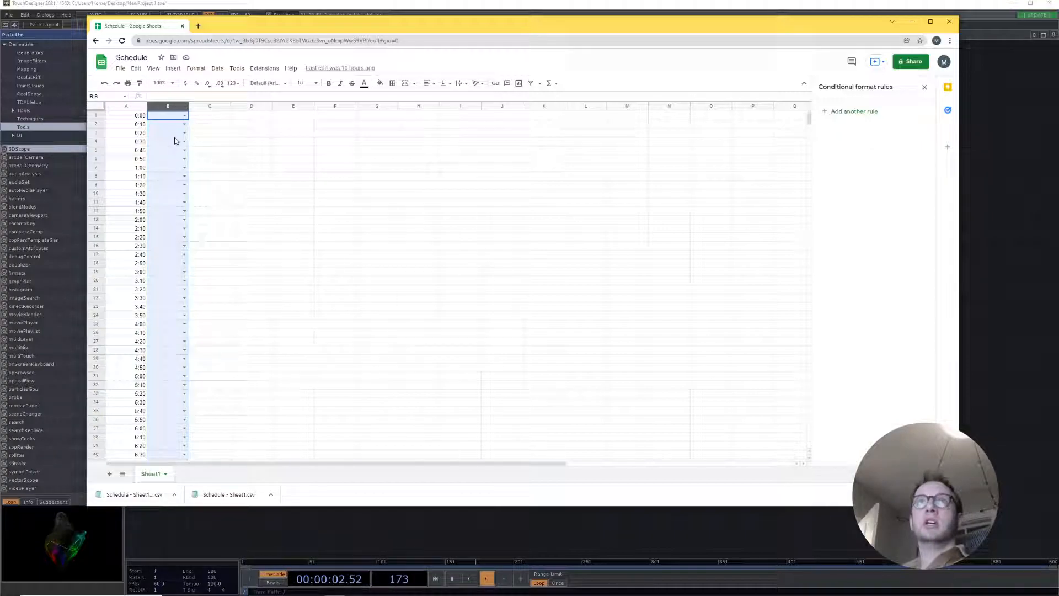
right_click(168, 106)
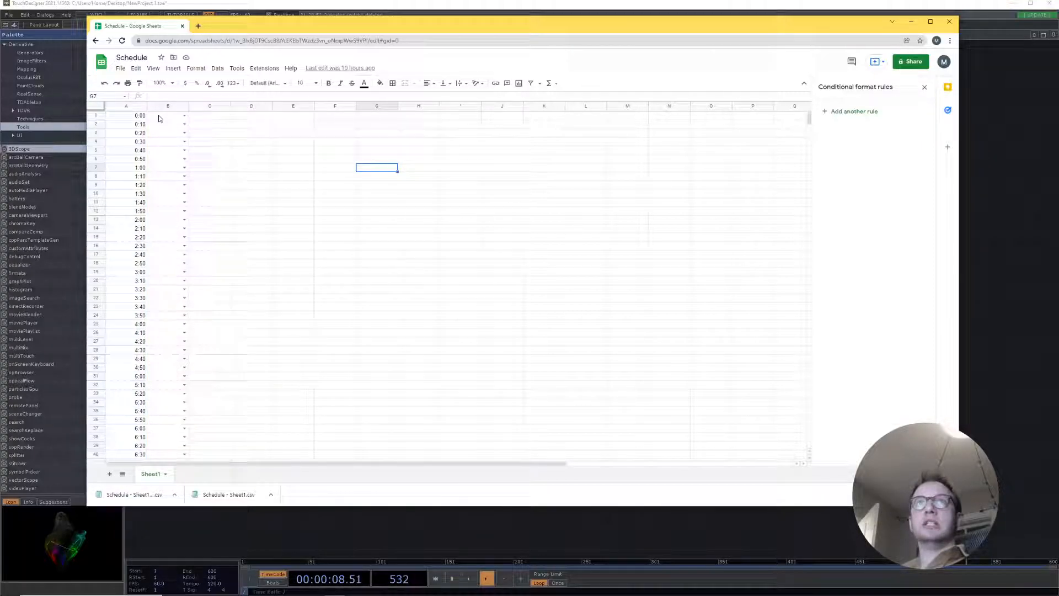
click(126, 115)
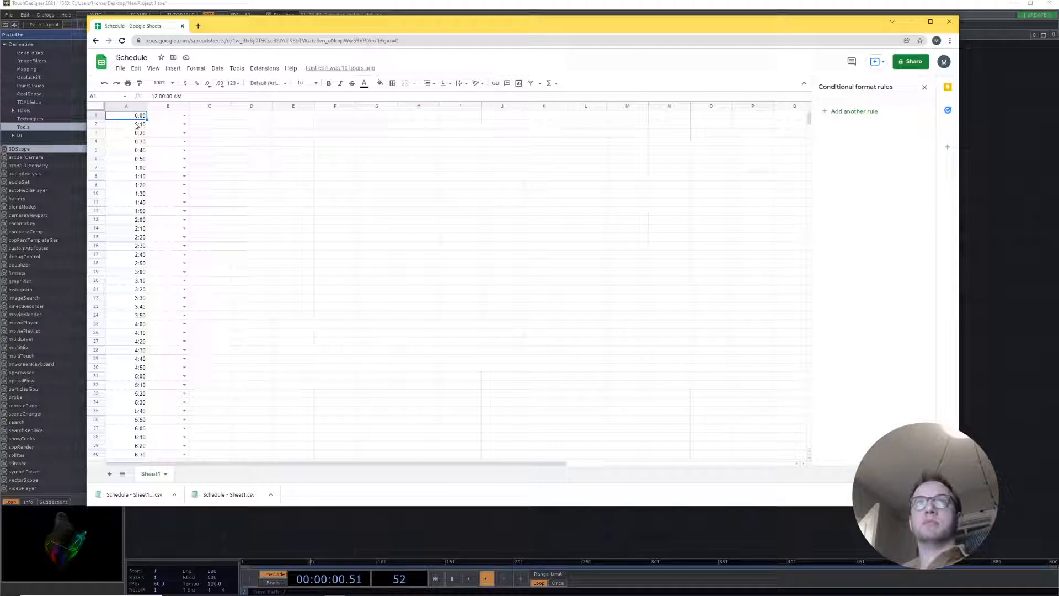
click(140, 141)
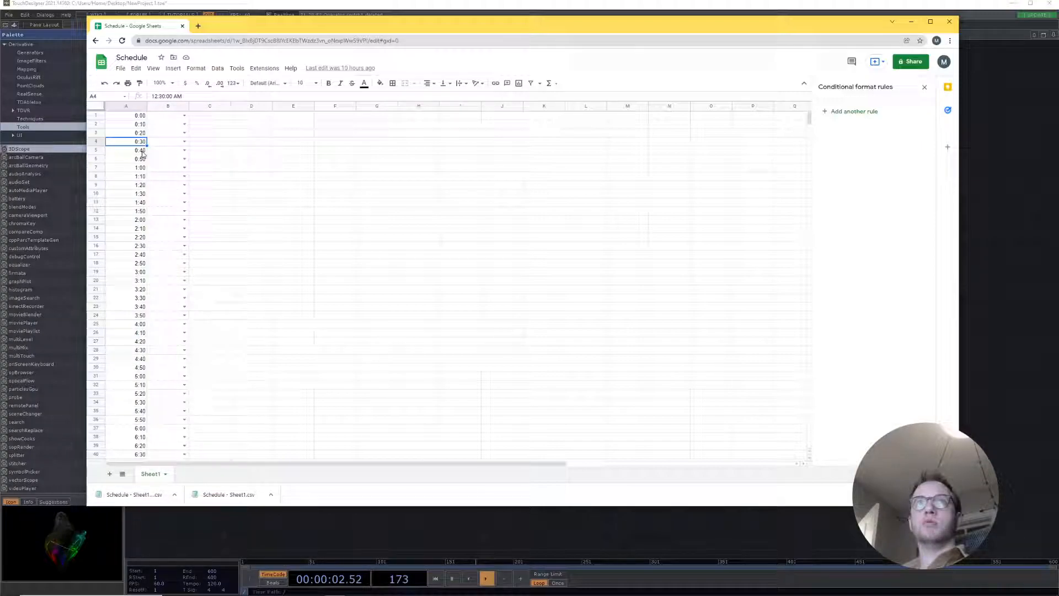
click(139, 176)
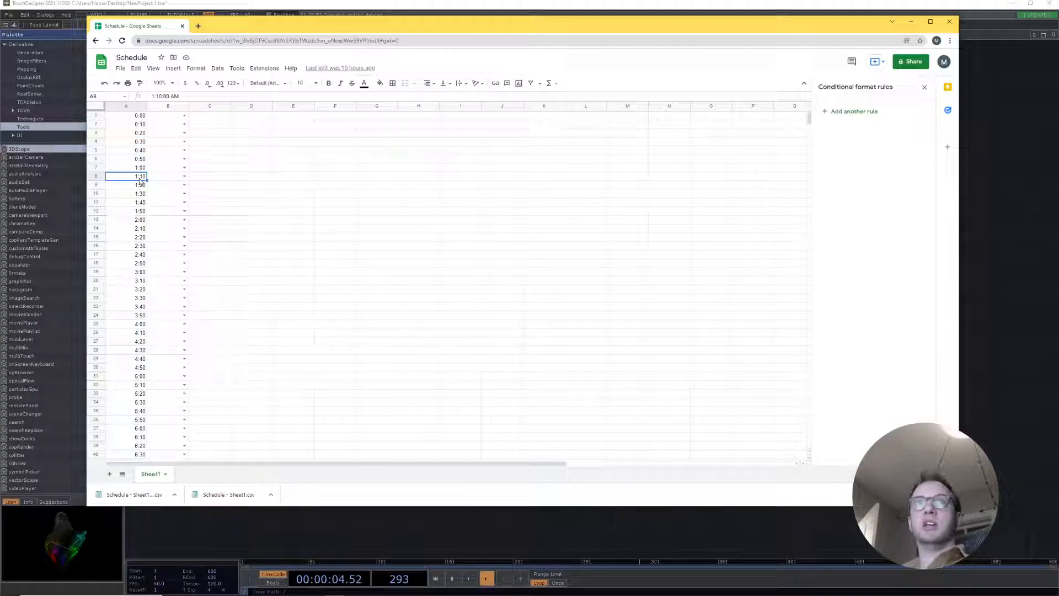
click(126, 114)
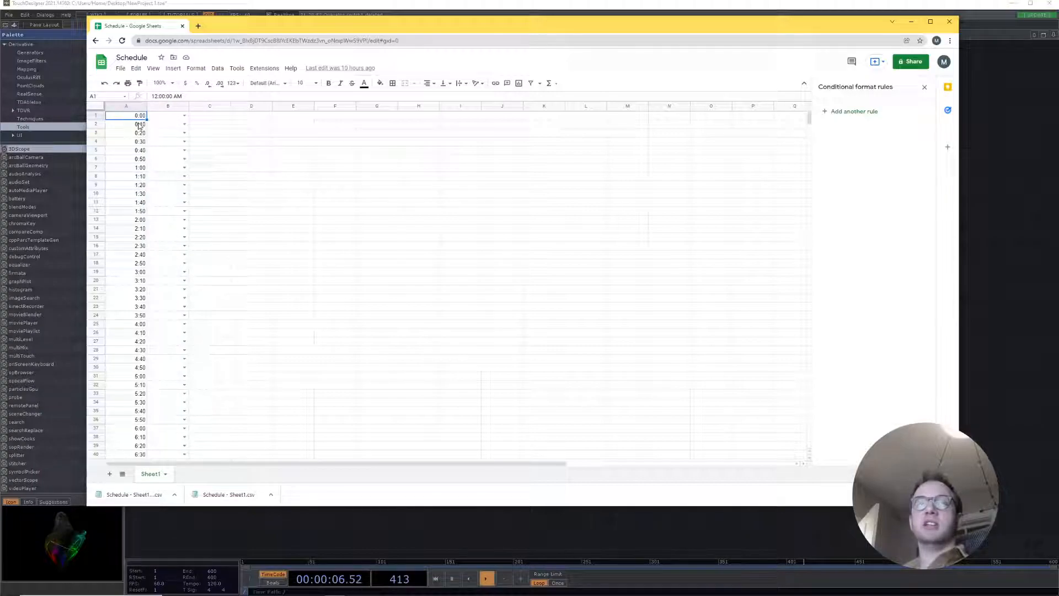
click(168, 106)
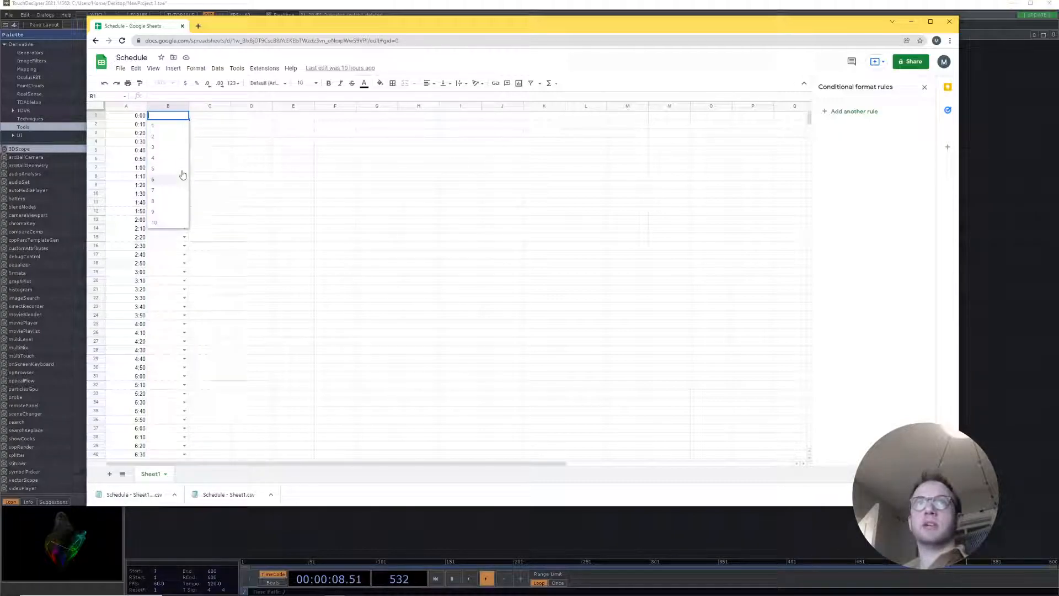
click(126, 105)
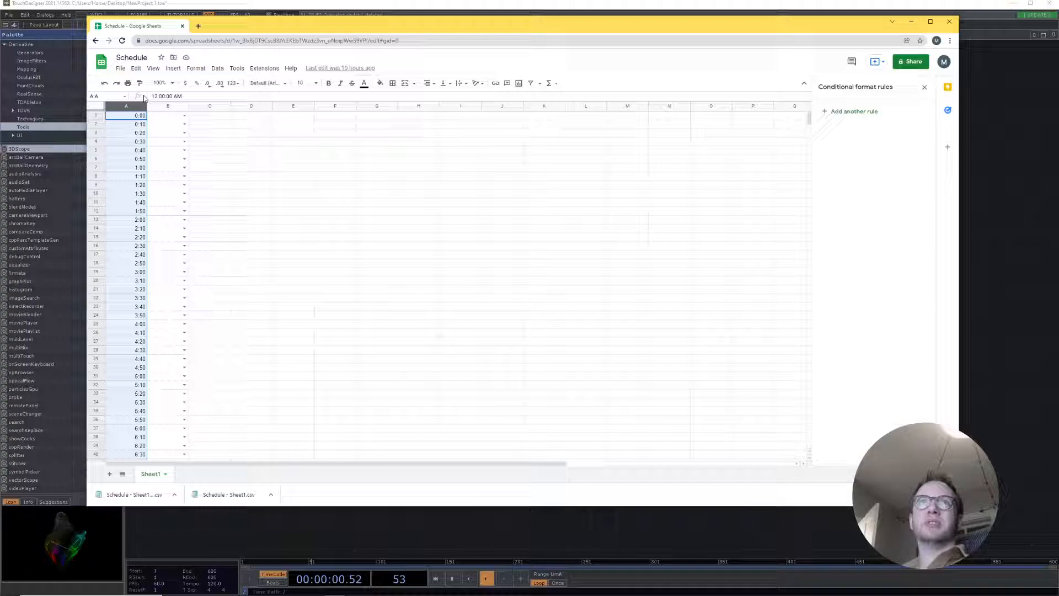
click(185, 115)
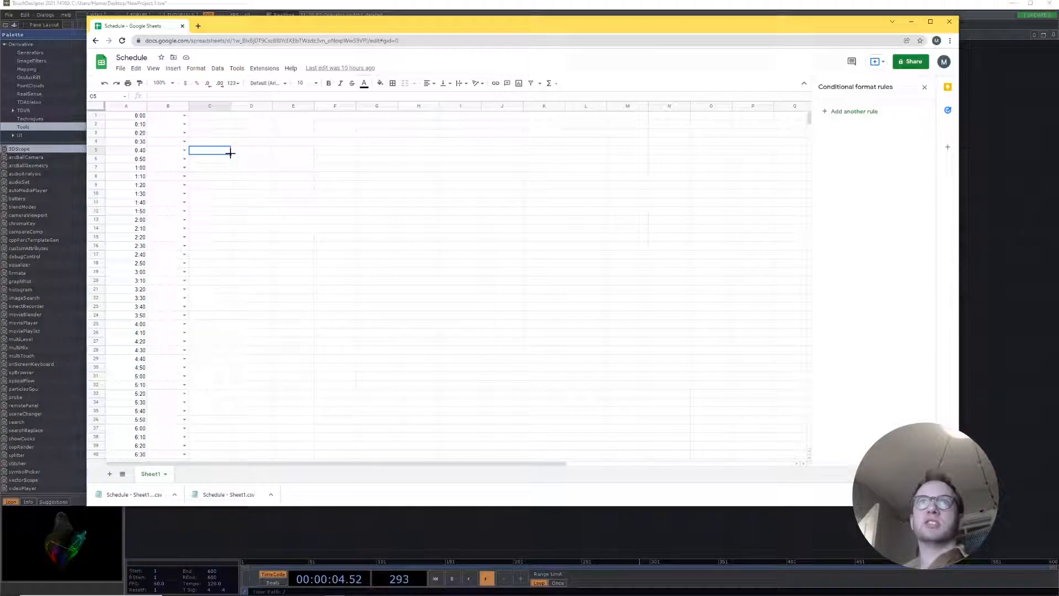
click(167, 106)
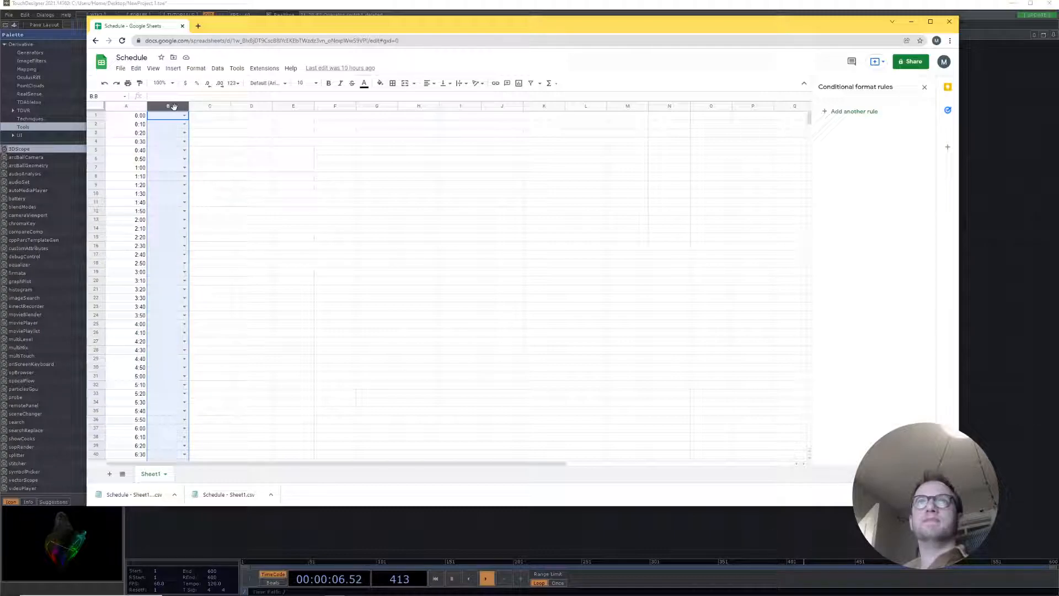
- Delete the value column B and the time column A from the Schedule sheet
right_click(168, 106)
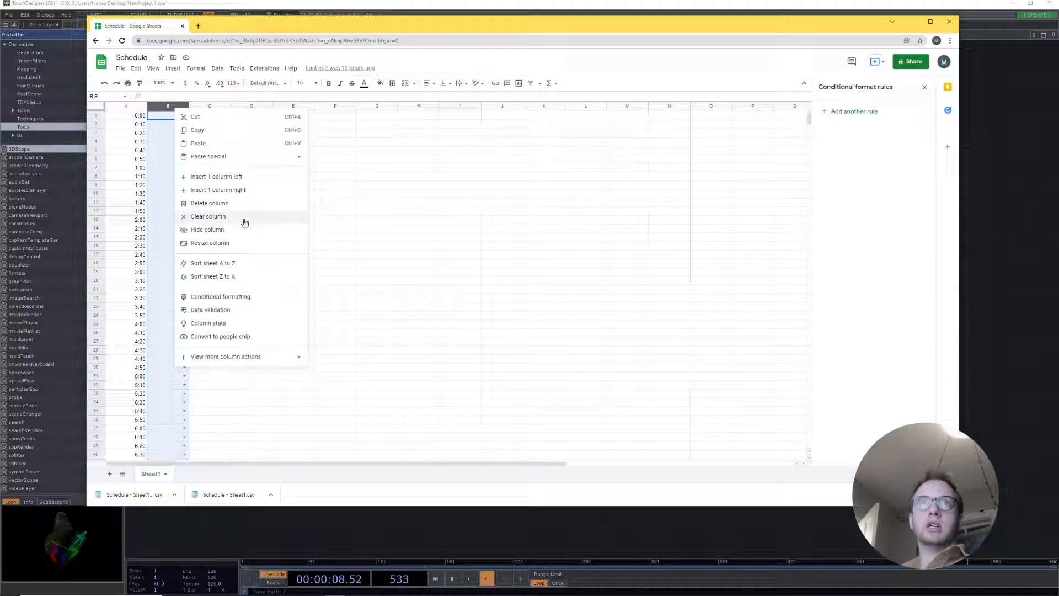
click(207, 216)
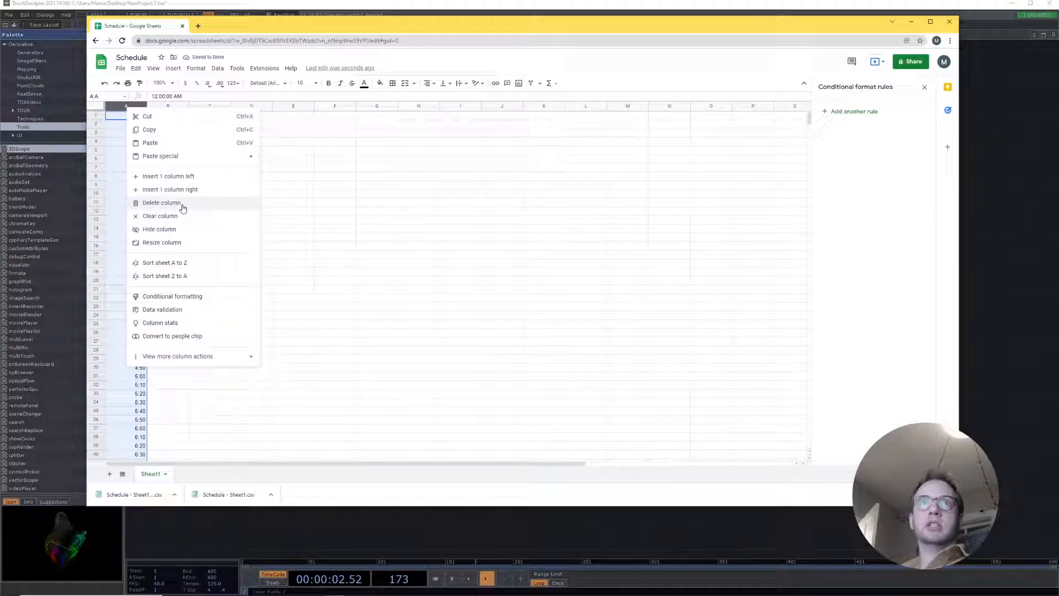
click(162, 202)
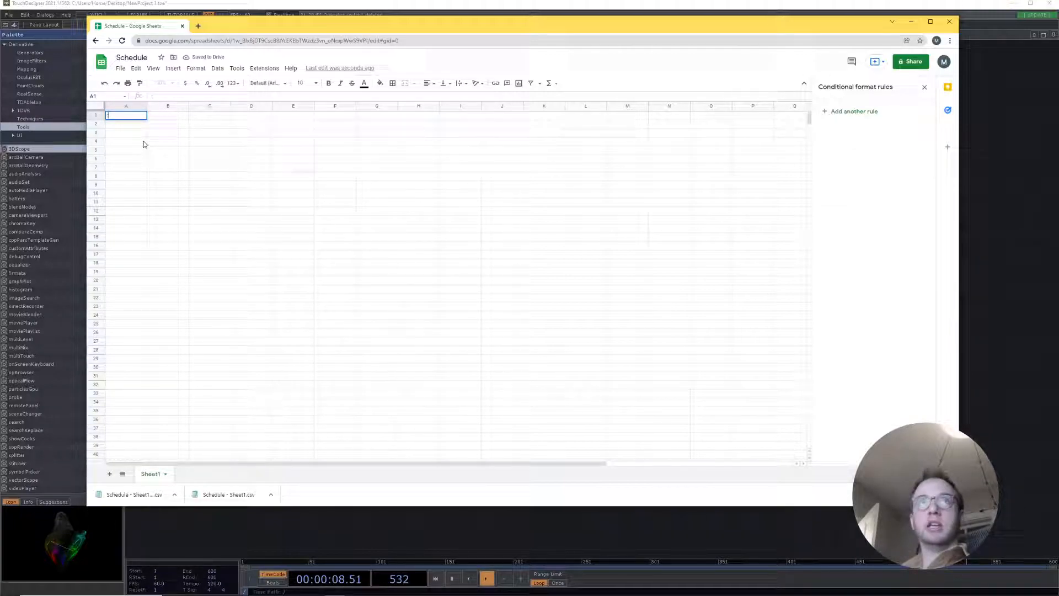
- Enter 0:00 and 0:10 in column A and fill ten-minute times down to 23:50
text(0:00)
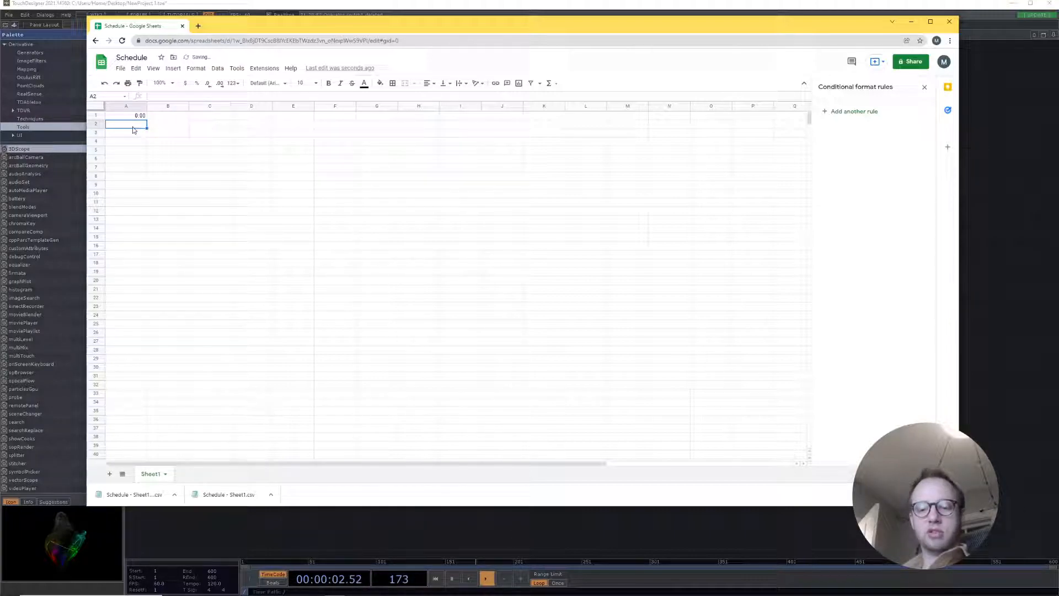
text(0:10)
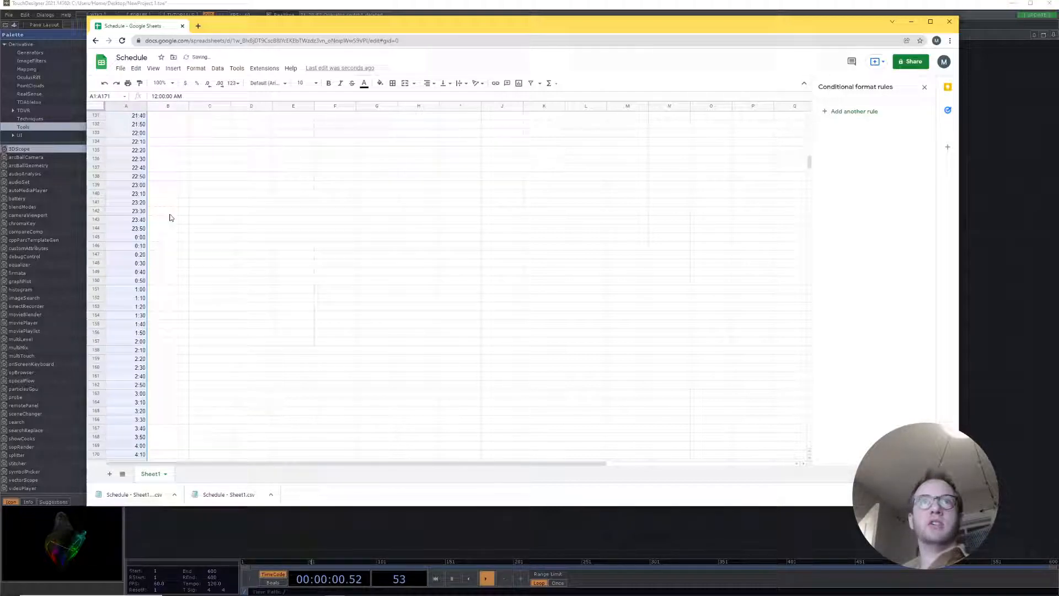
click(139, 298)
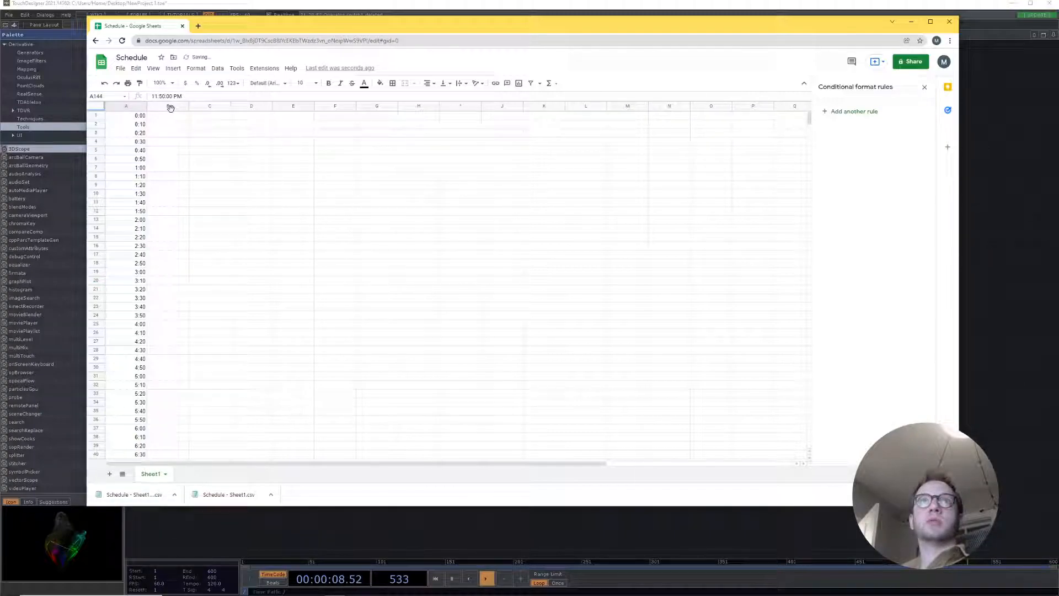
click(167, 106)
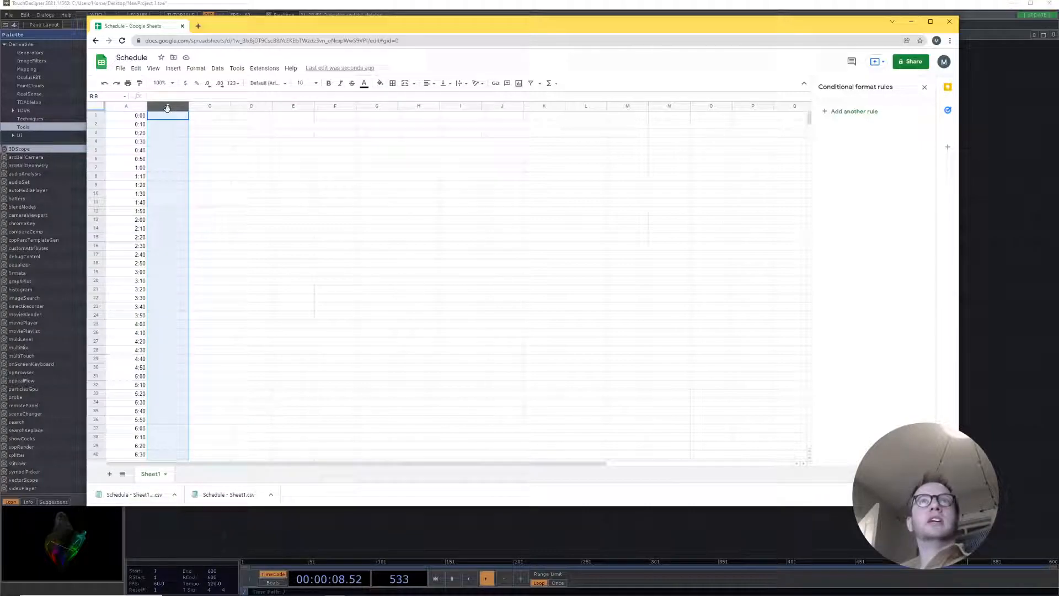
- Add dropdown list data validation to all column B cells
right_click(166, 108)
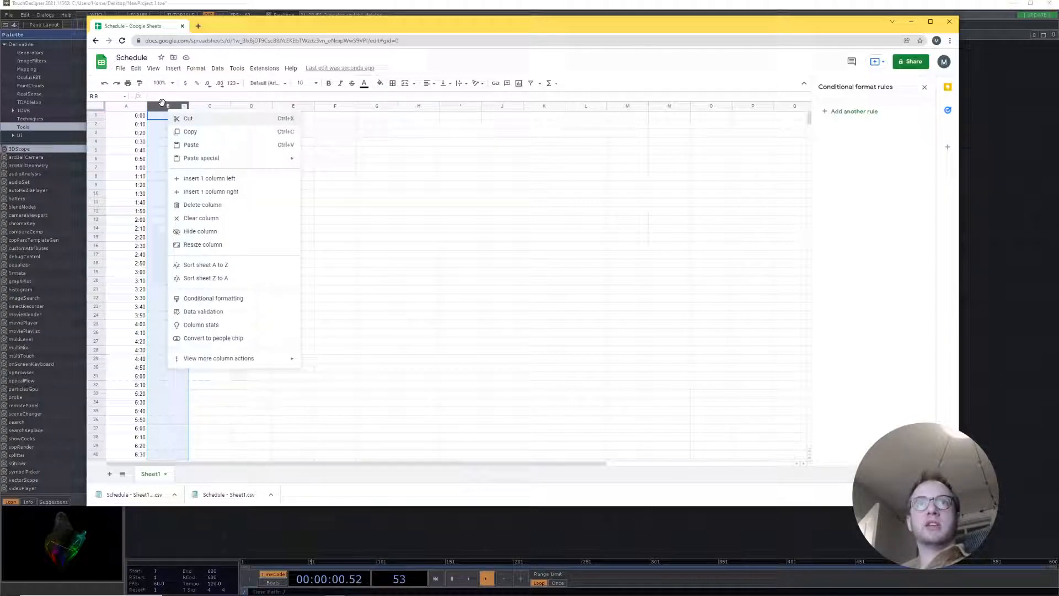
mouse_move(213, 297)
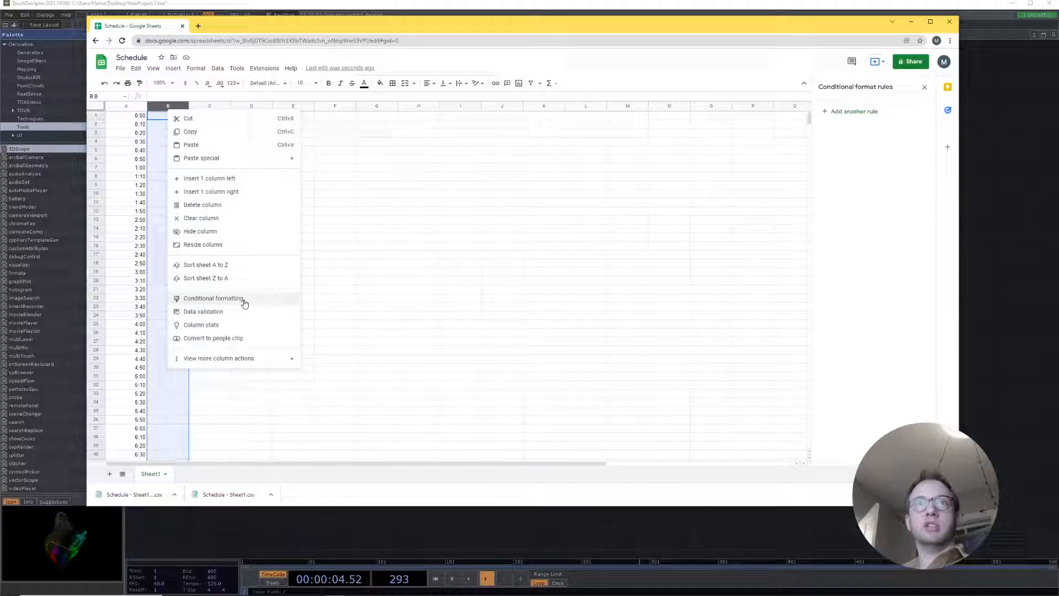
click(213, 298)
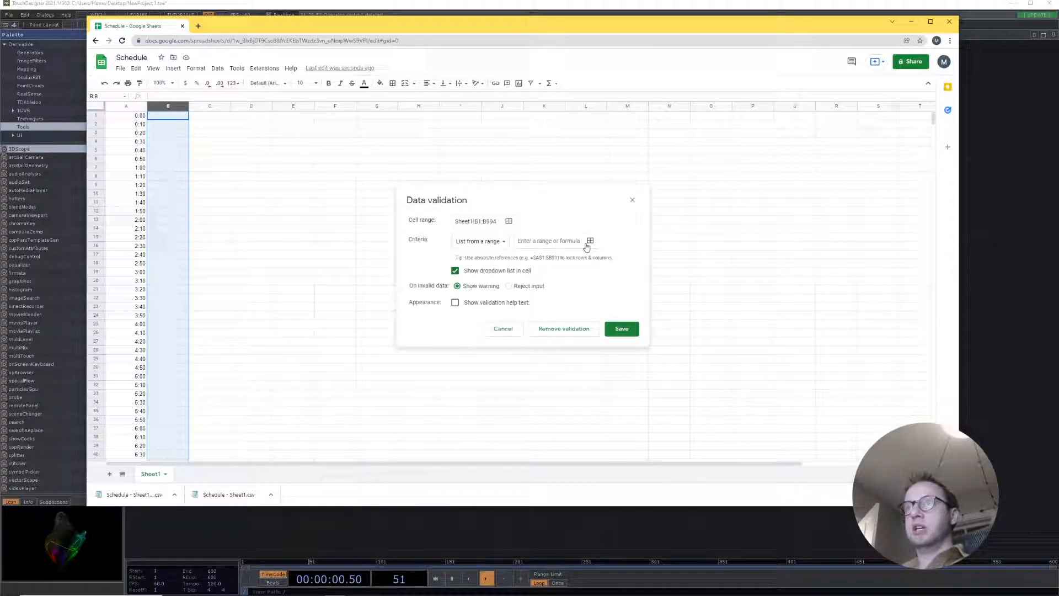
click(479, 241)
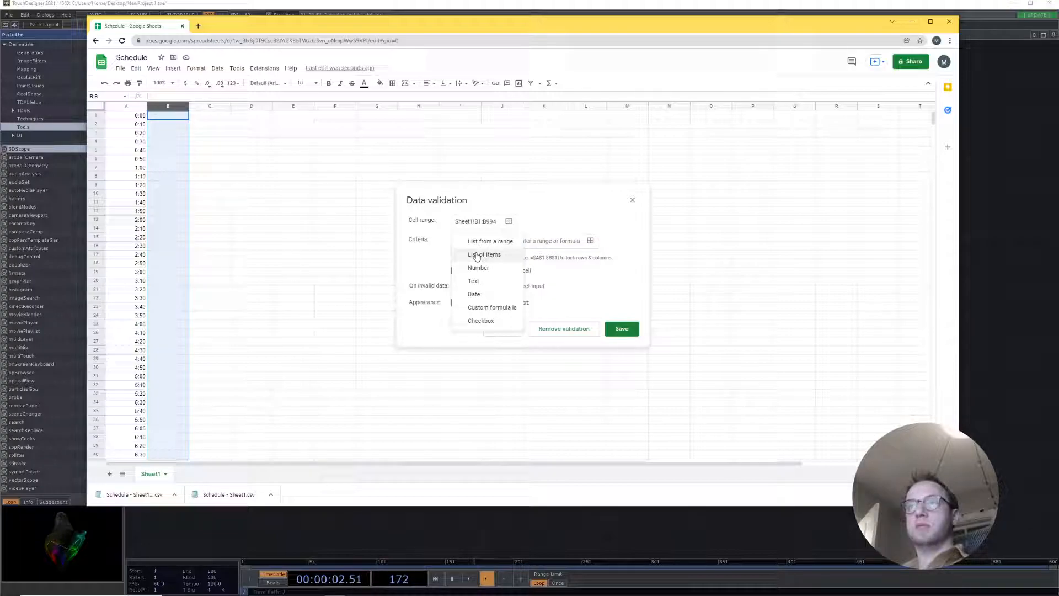
click(483, 254)
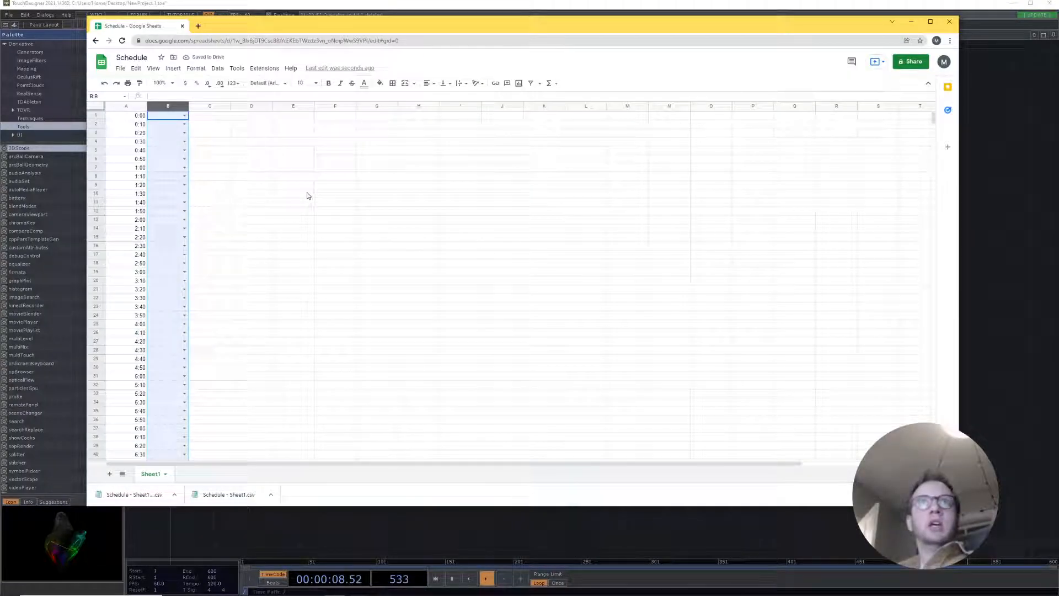
- Pick dropdown values 4, 7, 2, 3, 1, 2, 2, 4, 5 for the 8:40–10:00 rows
click(185, 115)
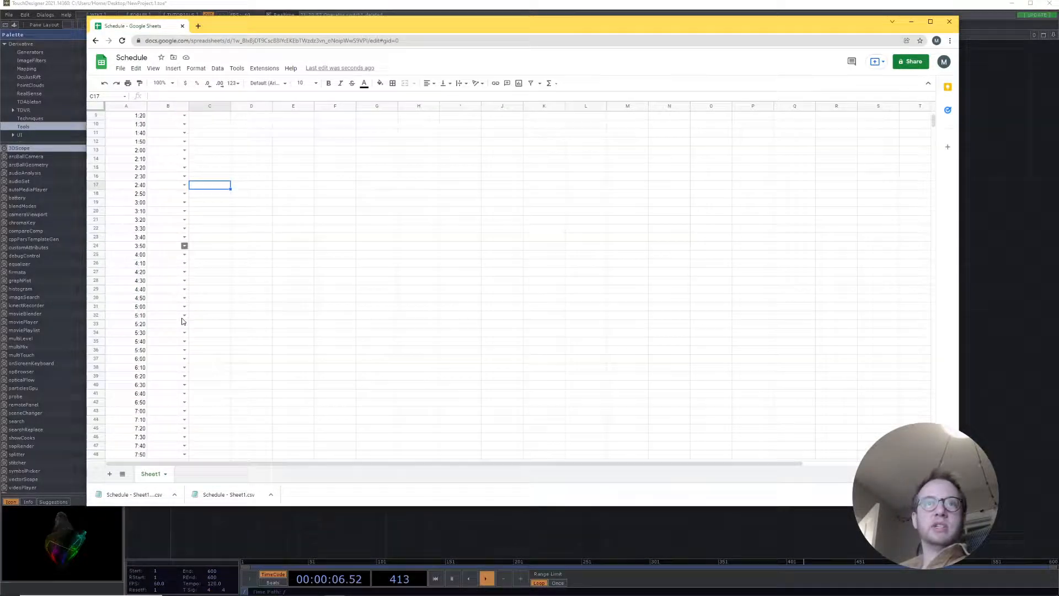
scroll(down, 3)
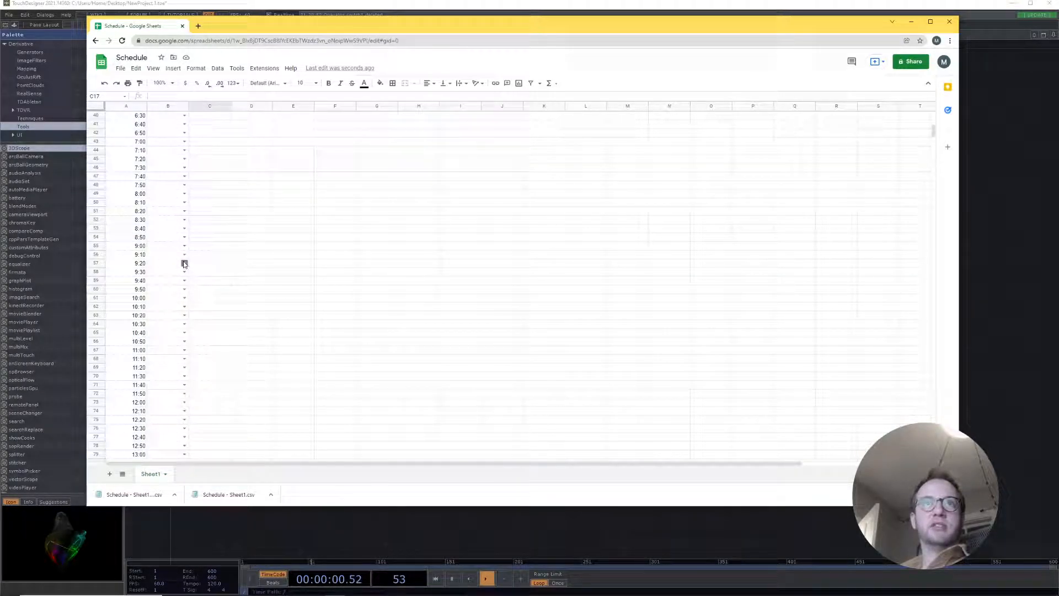
click(184, 263)
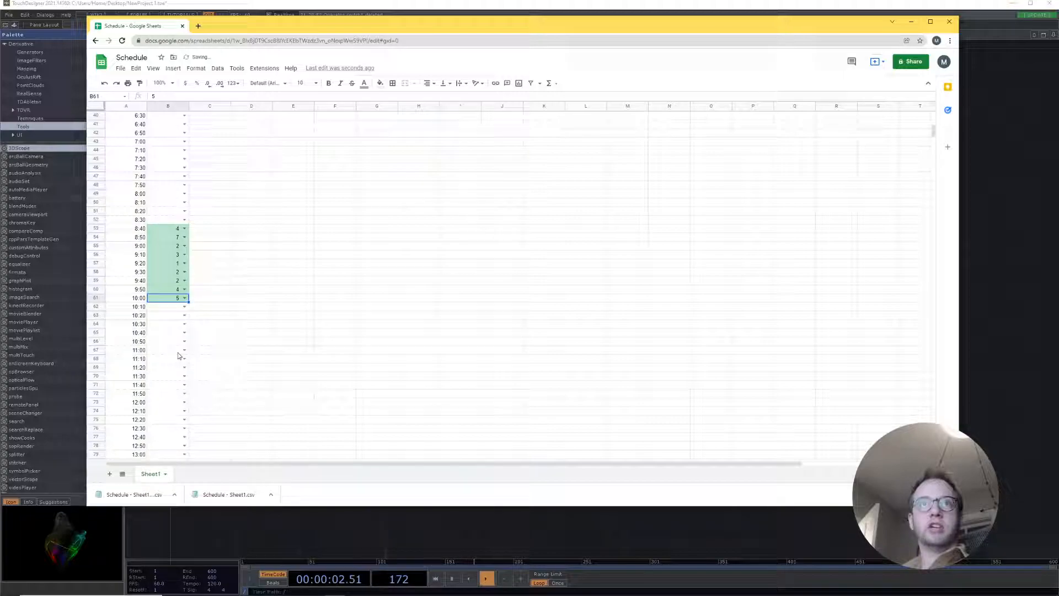
click(167, 106)
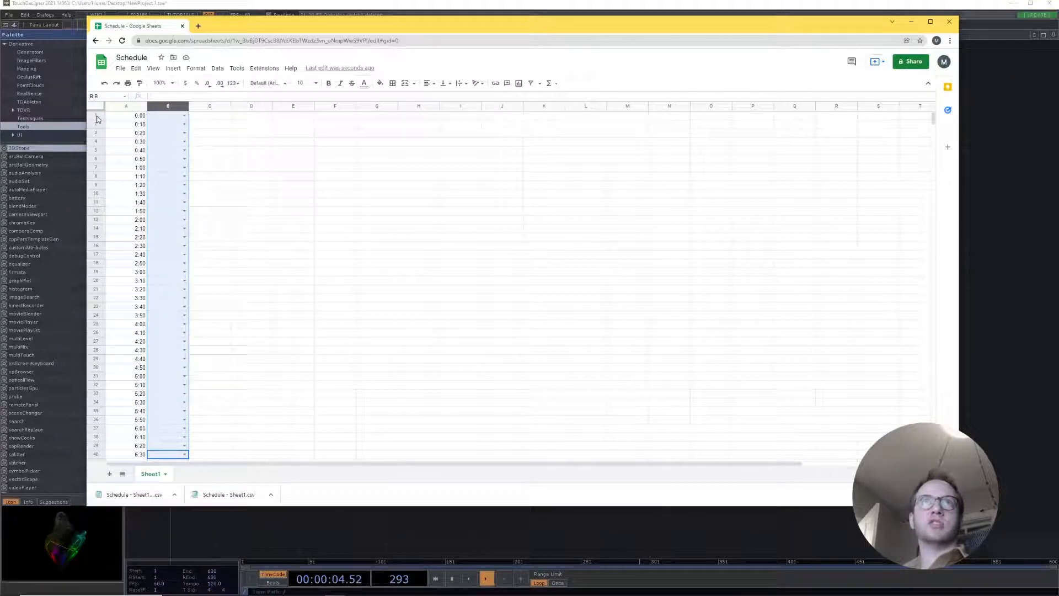
- Enter 2 as the value for the 0:00 slot in cell B1
click(126, 115)
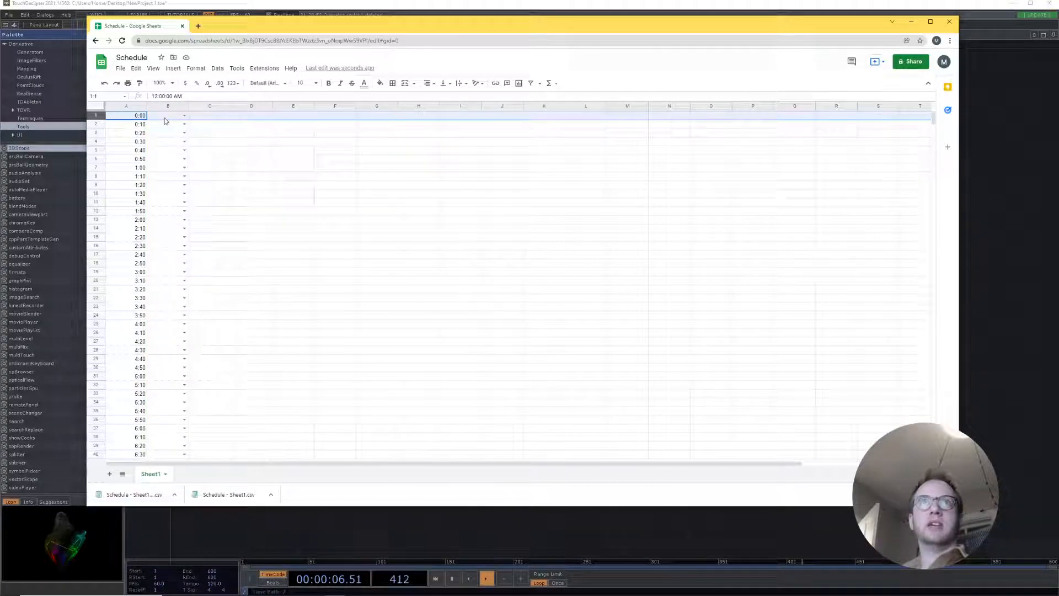
text(2)
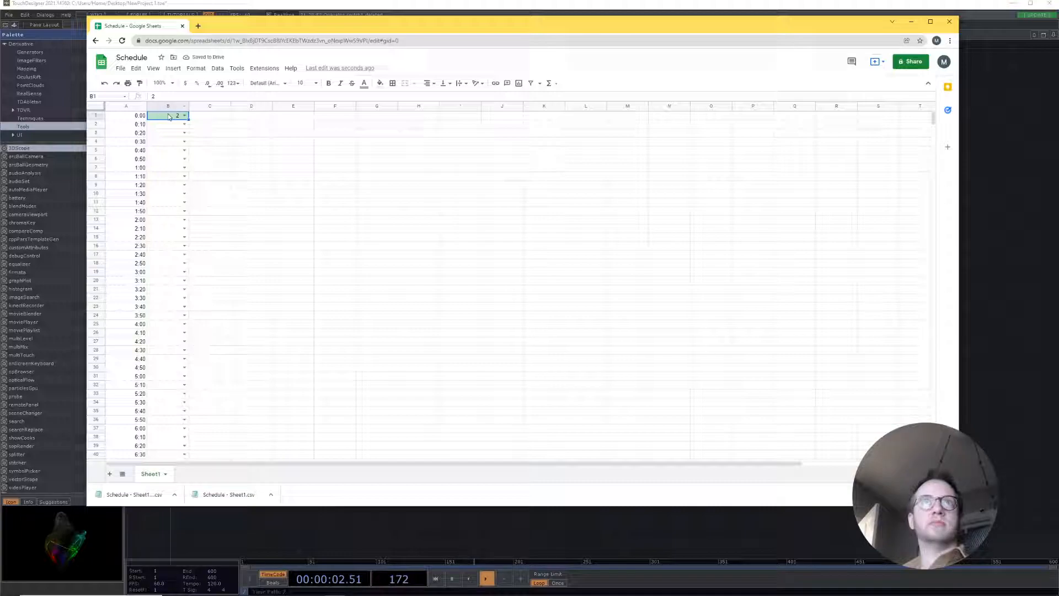
click(168, 106)
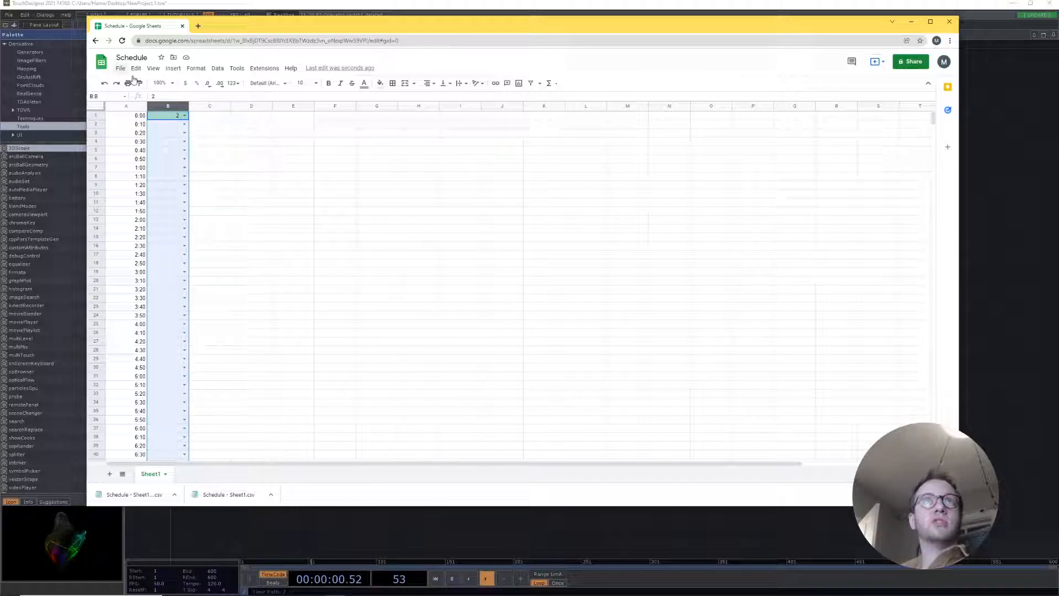
- Open File > Share > Publish to web and stop the current publication
click(120, 67)
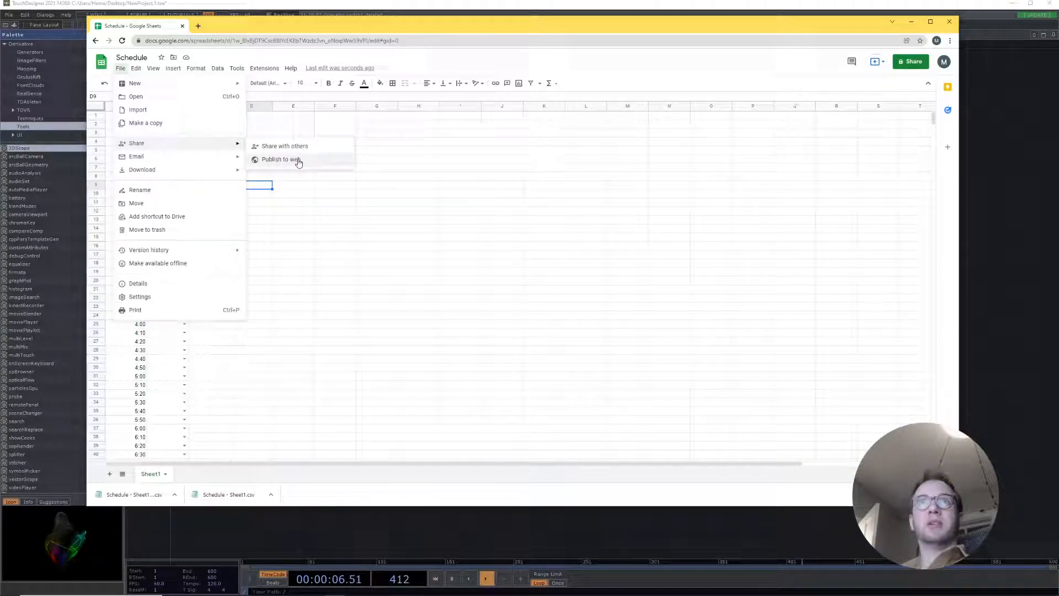
click(280, 159)
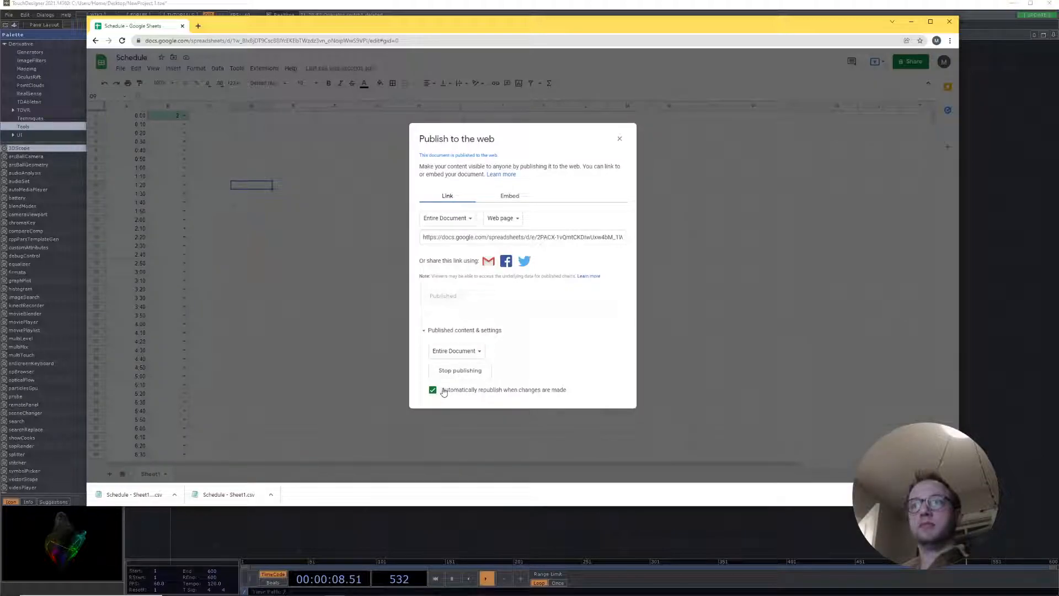
click(460, 370)
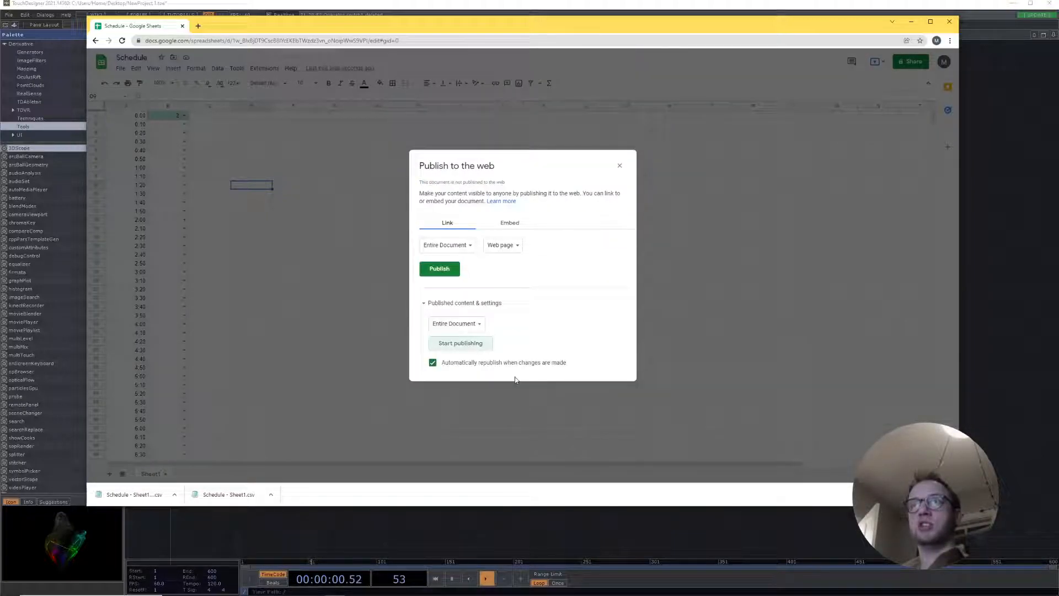
mouse_move(673, 245)
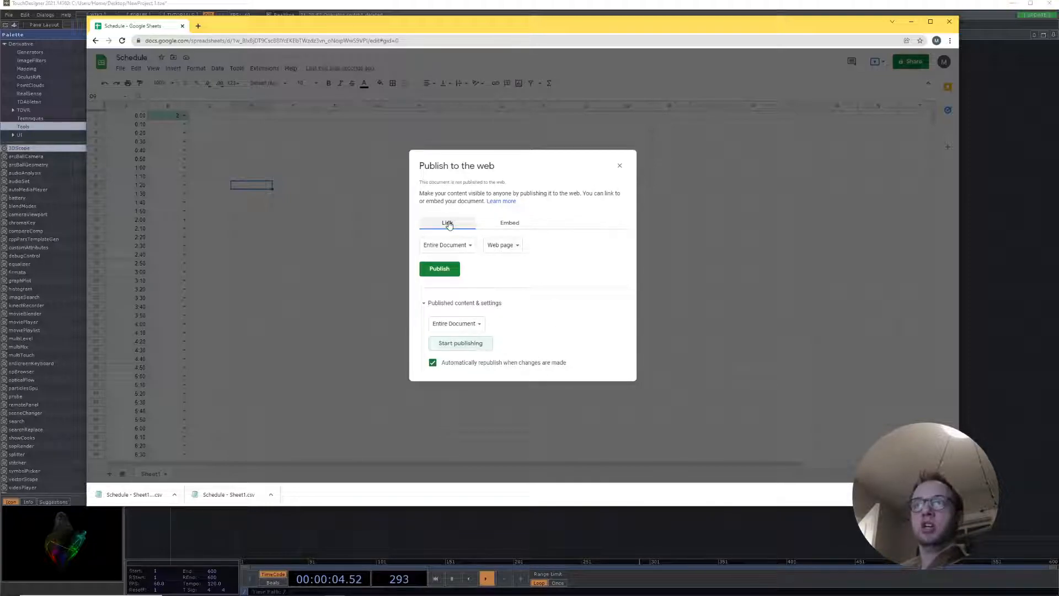
- Publish the whole document as comma-separated values (.csv) and copy the public link
click(509, 222)
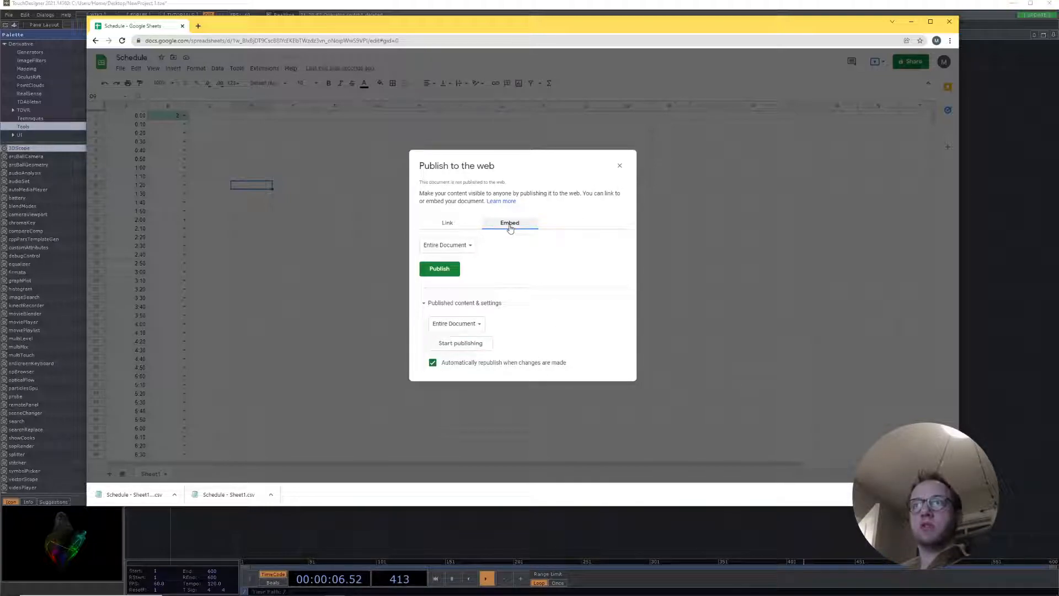
click(446, 222)
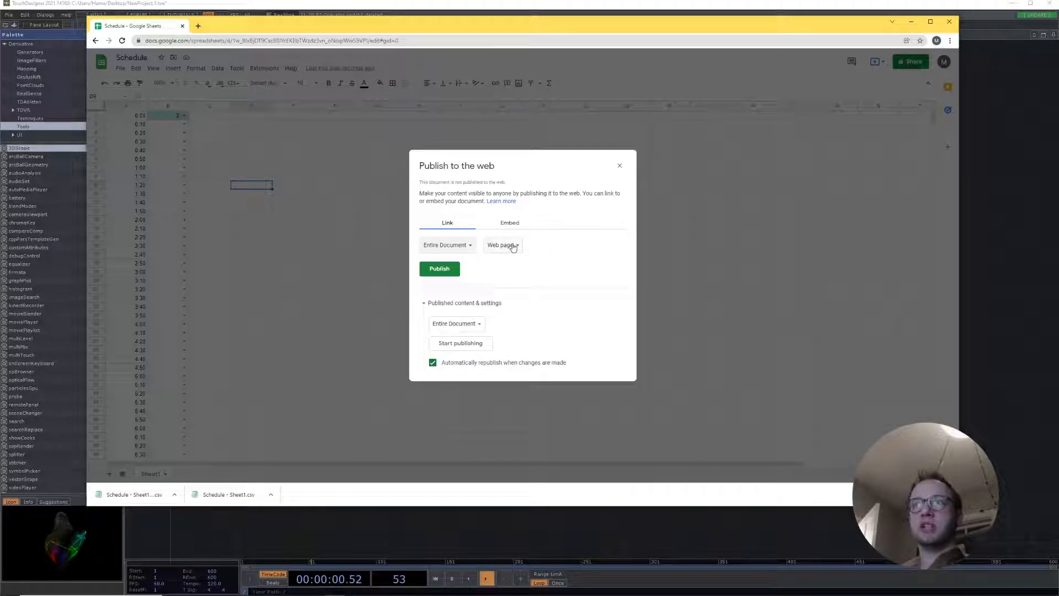
click(502, 244)
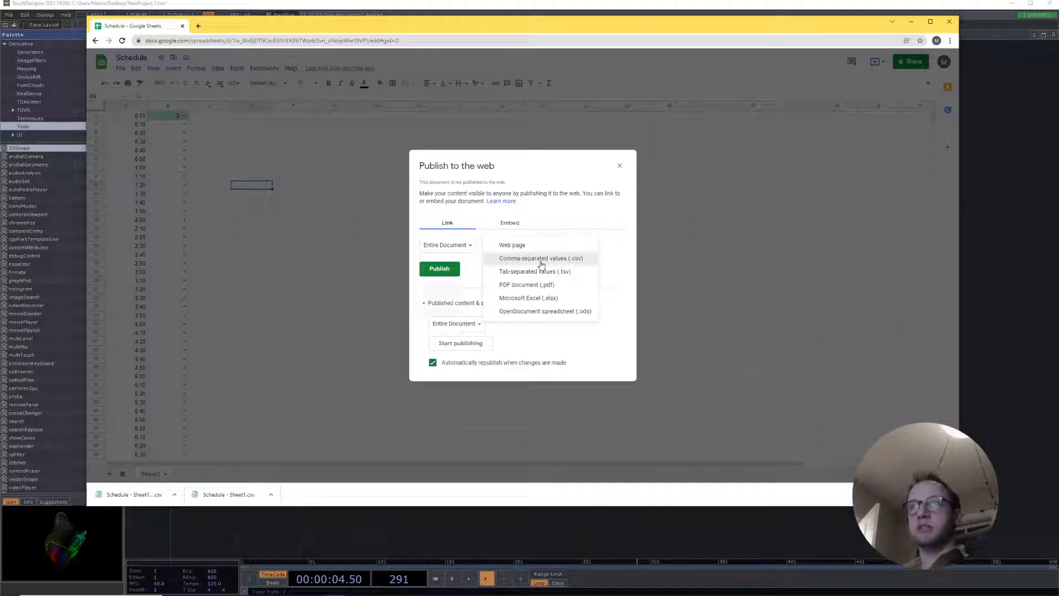
click(540, 258)
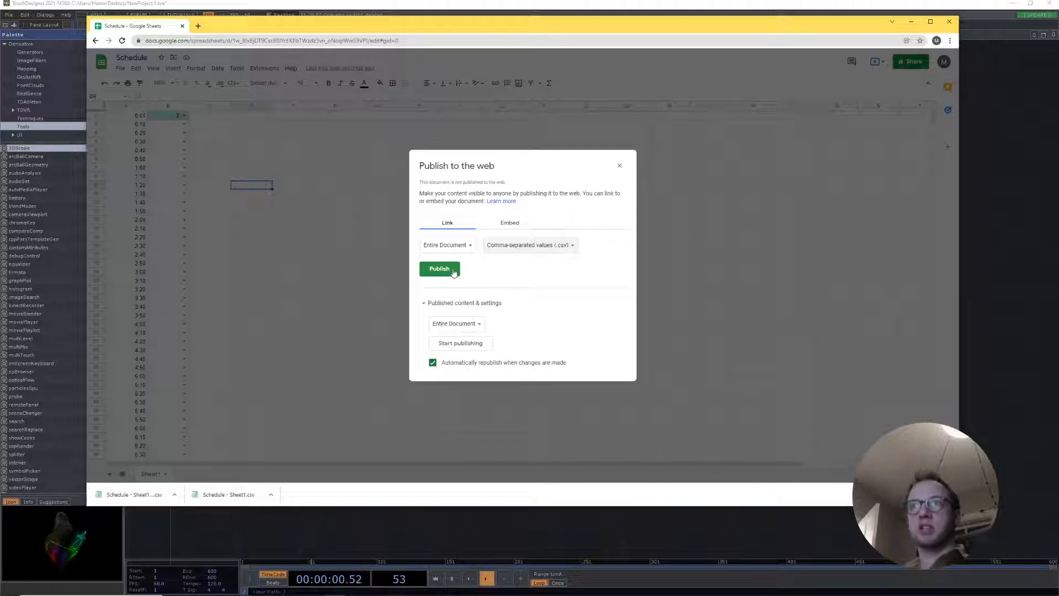
click(439, 268)
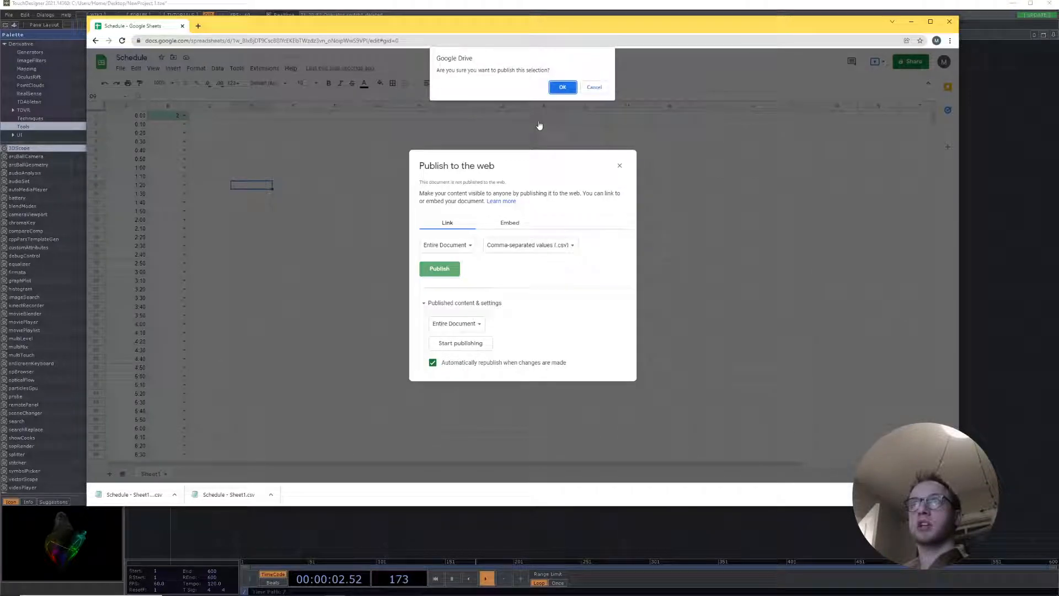
click(562, 87)
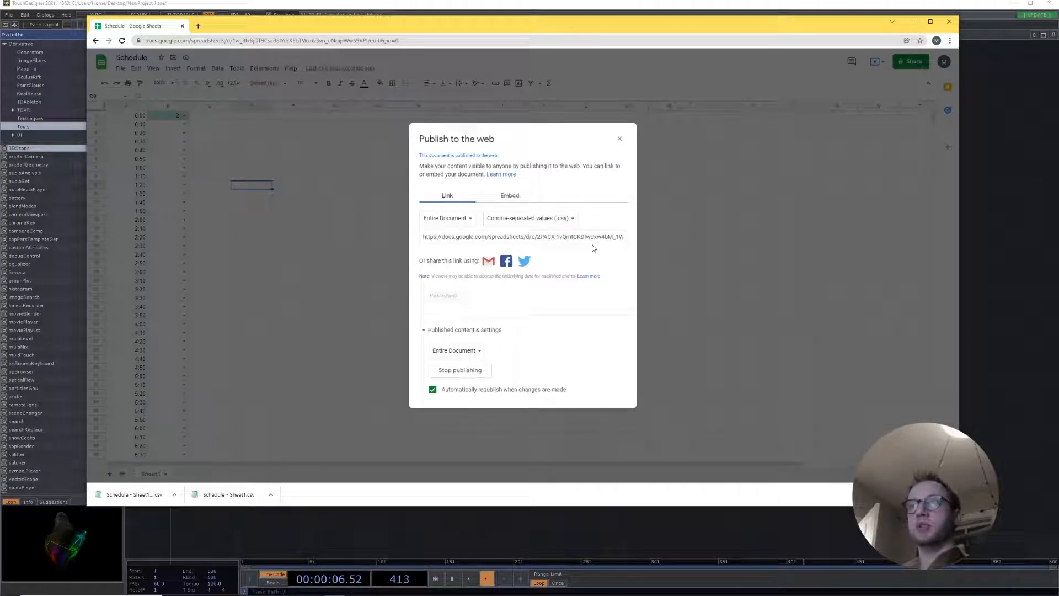
click(522, 236)
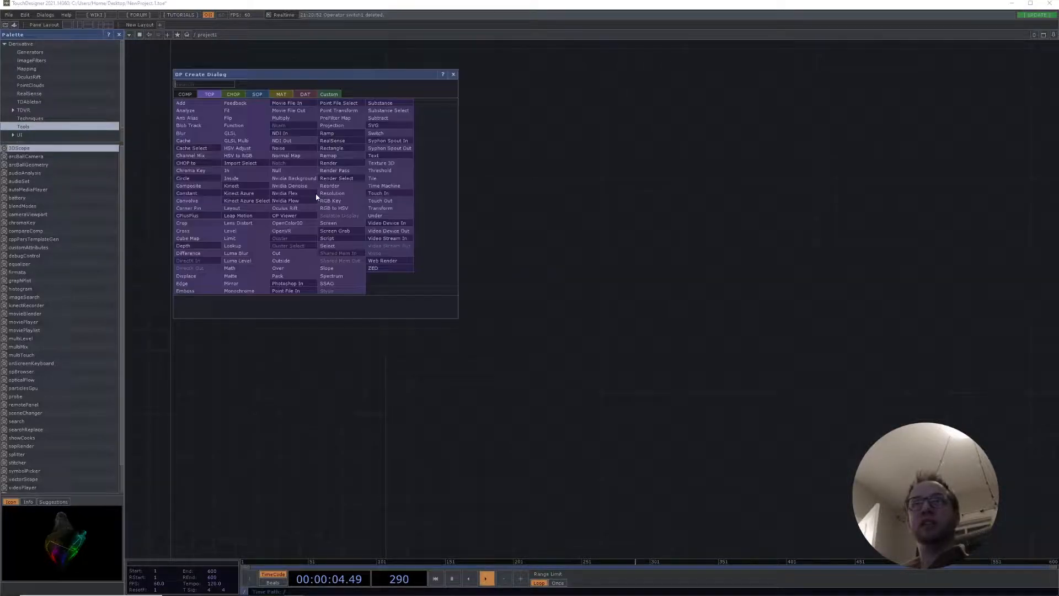
- Add a Web Client DAT with the CSV link and request the schedule rows
click(304, 93)
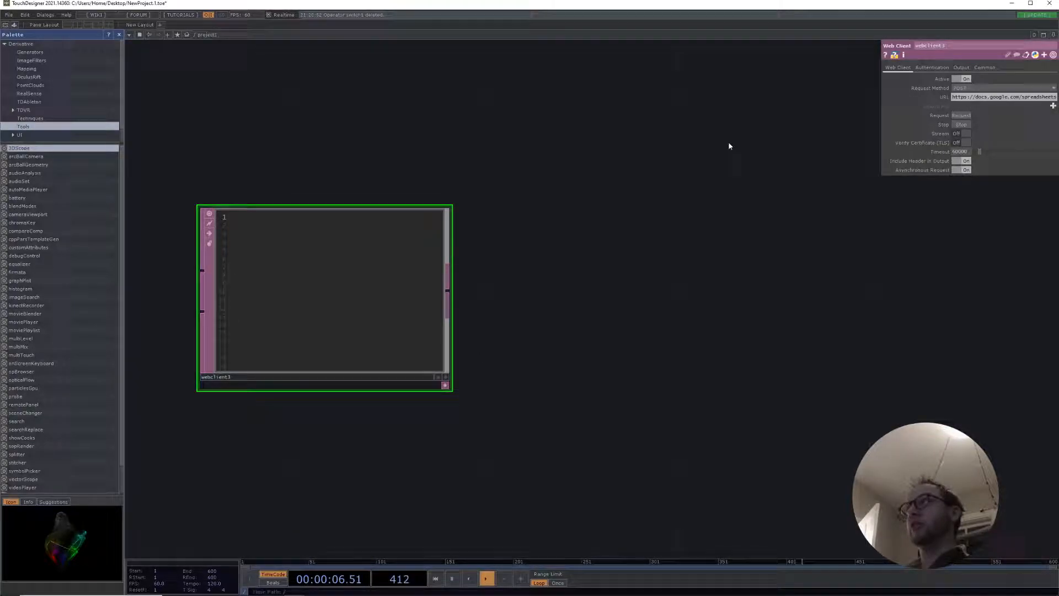
click(960, 87)
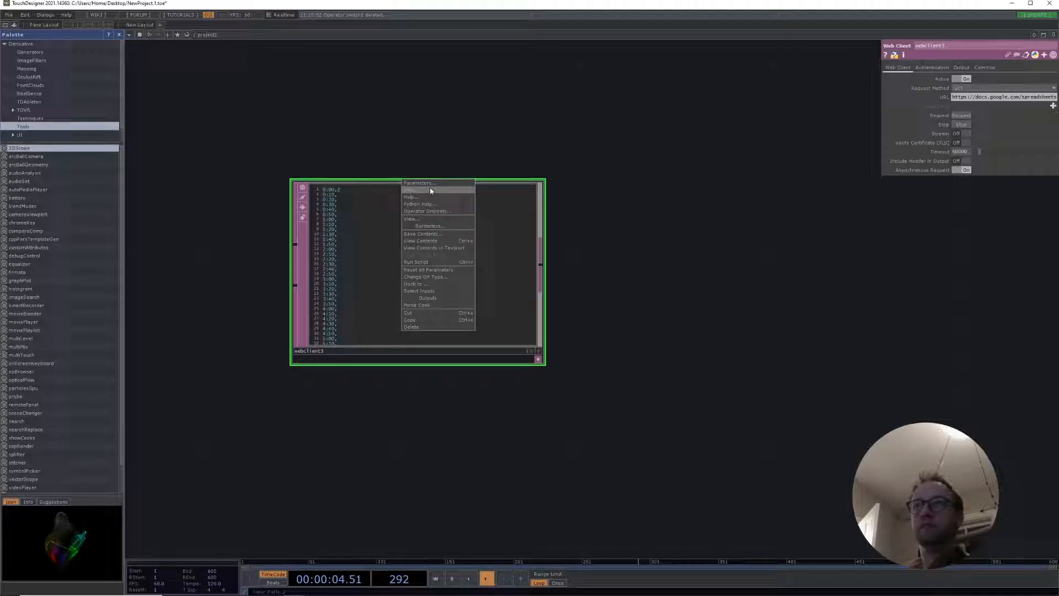
click(556, 365)
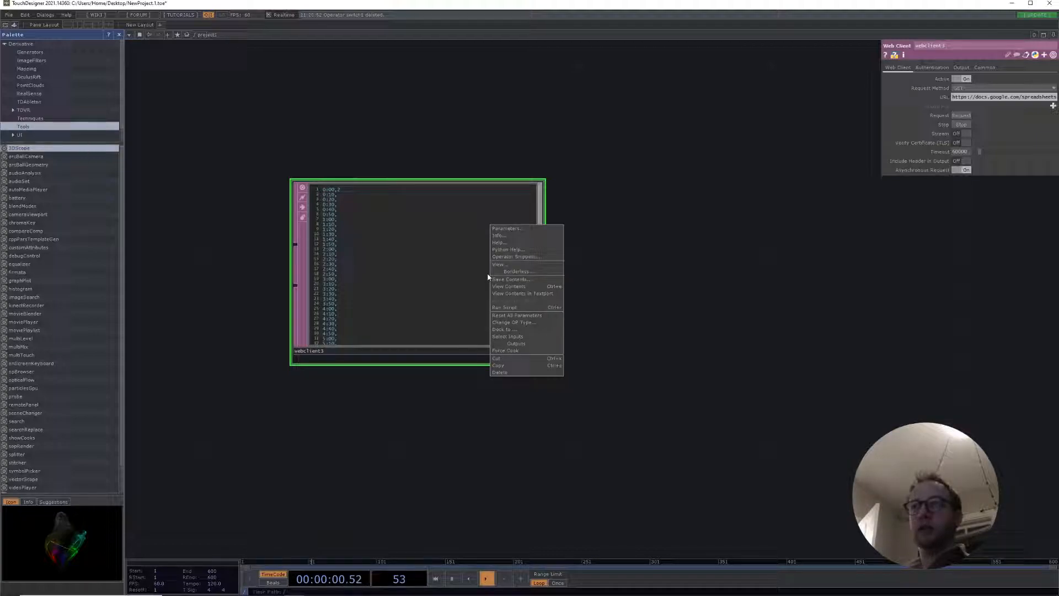
click(508, 286)
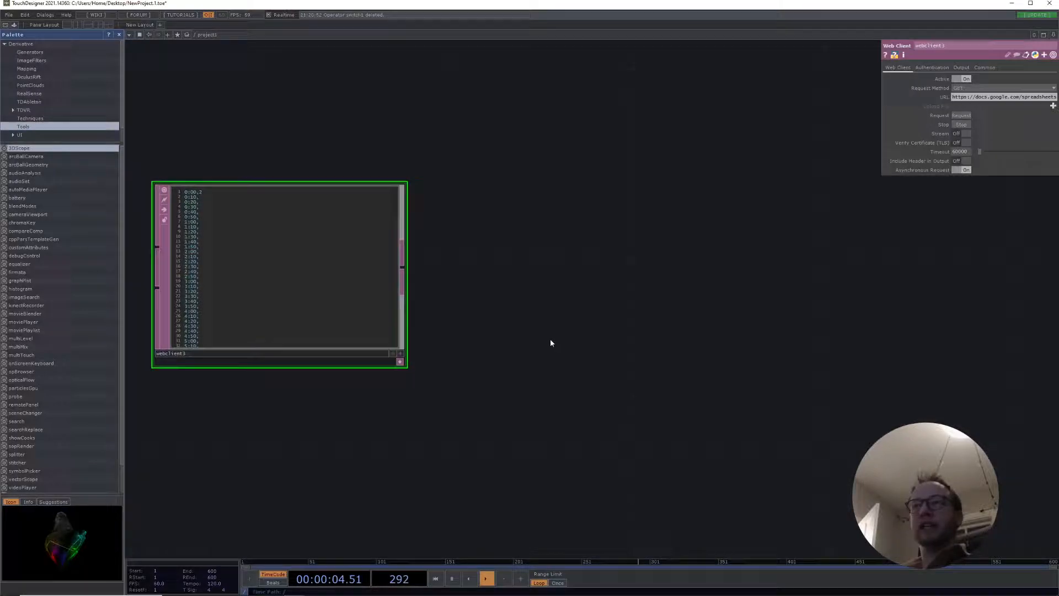
- Chain Convert and Select DATs after the web client, selecting rows by index range
drag(277, 270, 405, 294)
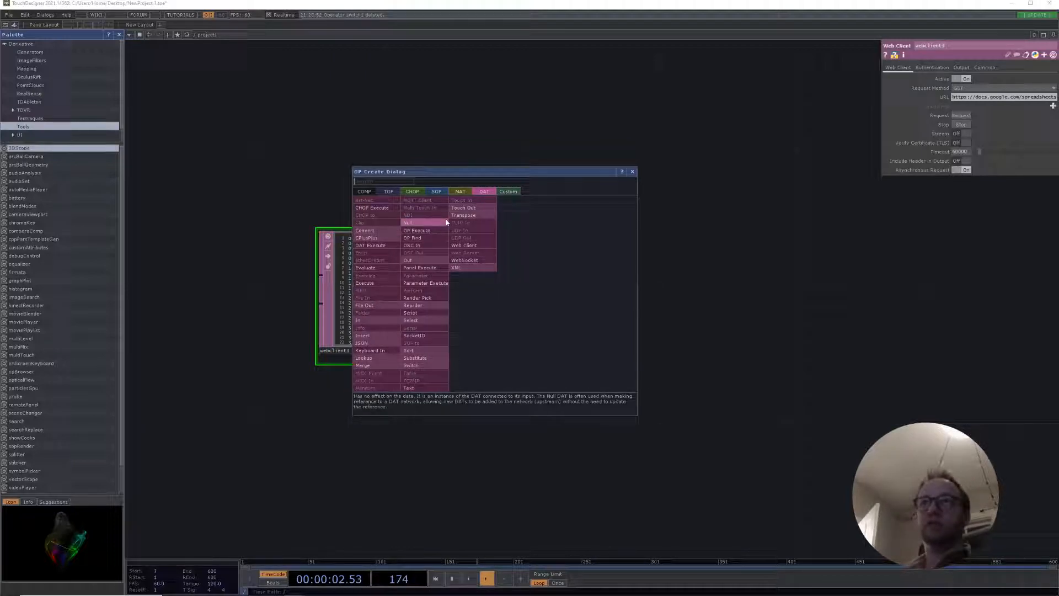
click(365, 230)
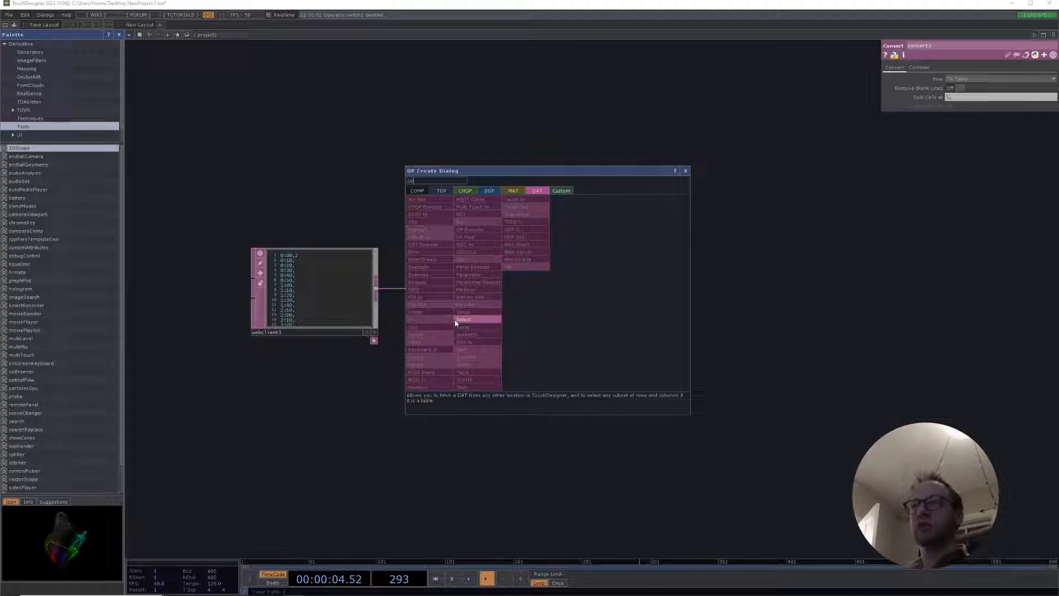
click(464, 320)
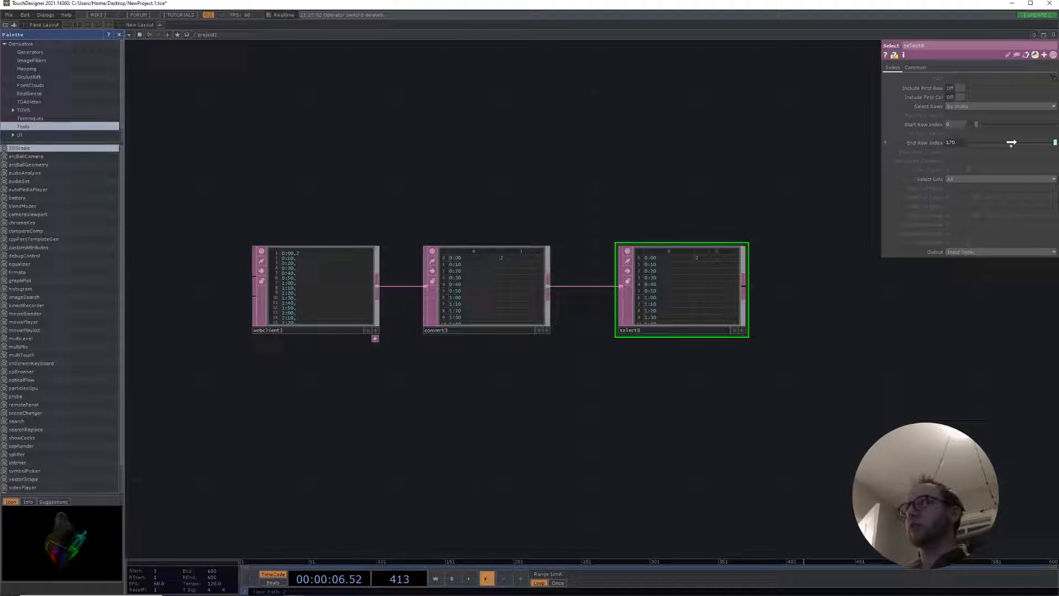
drag(1009, 142, 976, 143)
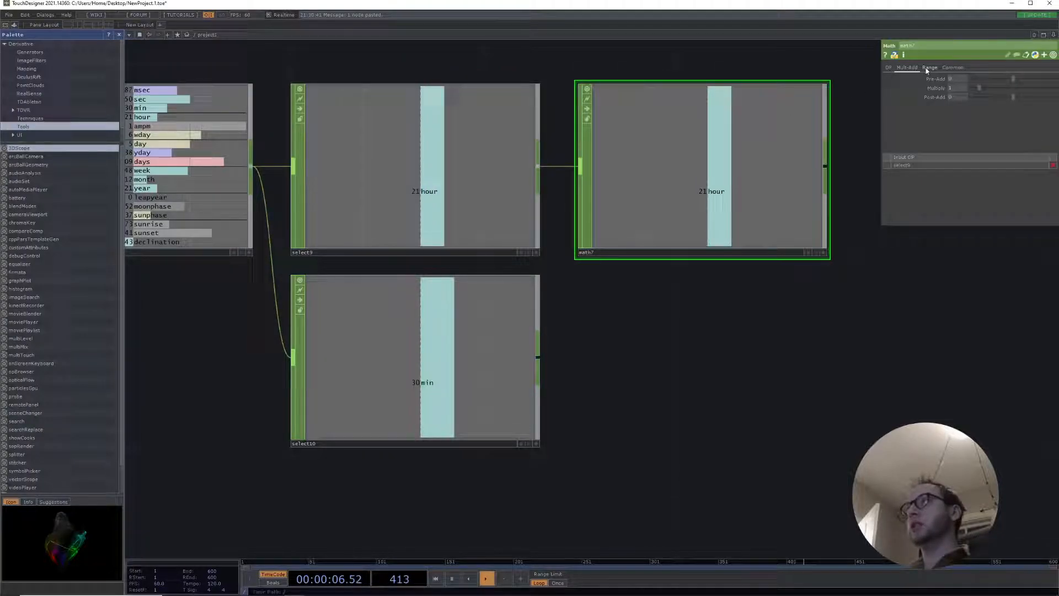
- Check the hour Math CHOP's multiply-by-60 scaling and type 'mat' to add another Math CHOP
click(930, 66)
text(60)
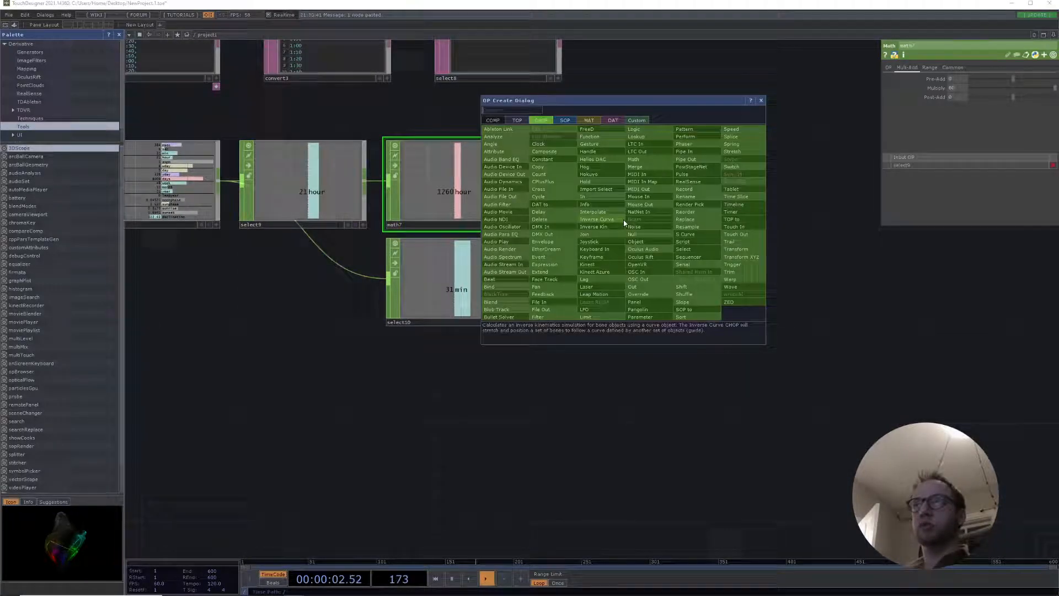
text(mat)
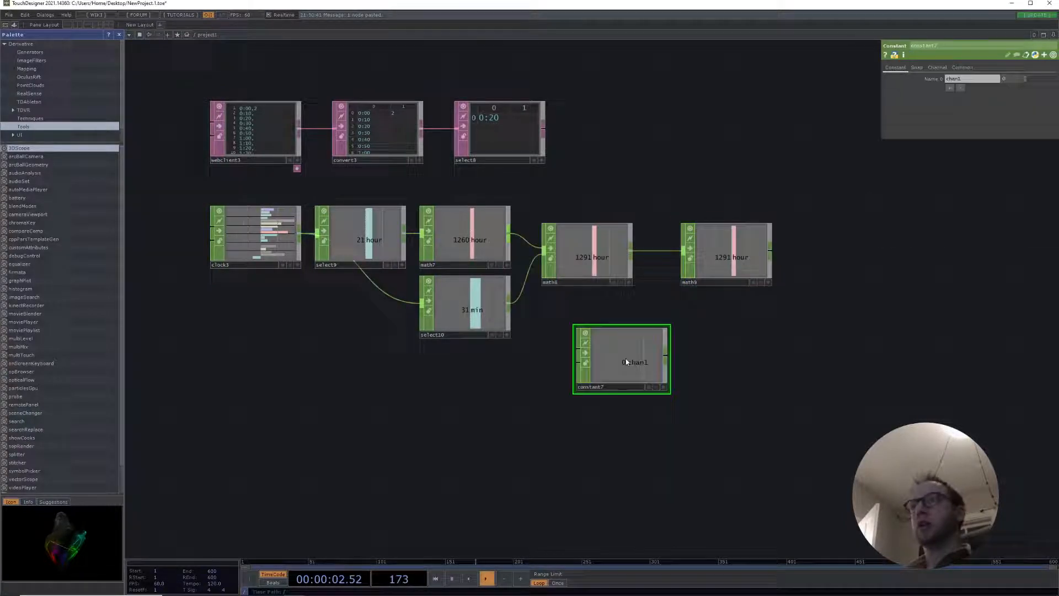
- Feed the constant of 10 into the final Math CHOP and set Combine CHOPs to Divide, giving 129.1
drag(622, 358, 586, 341)
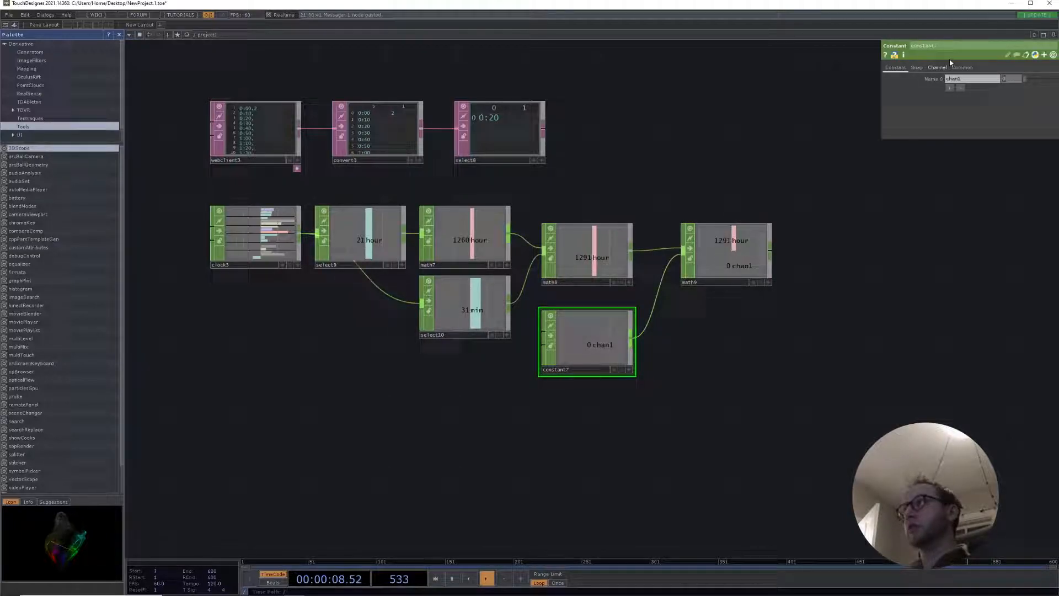
click(725, 253)
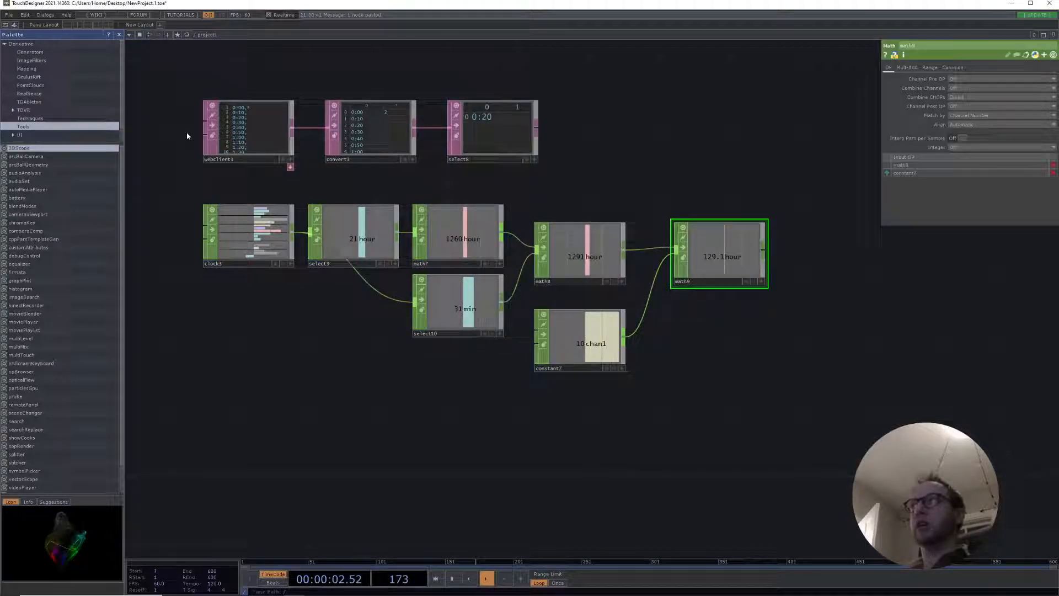
click(979, 97)
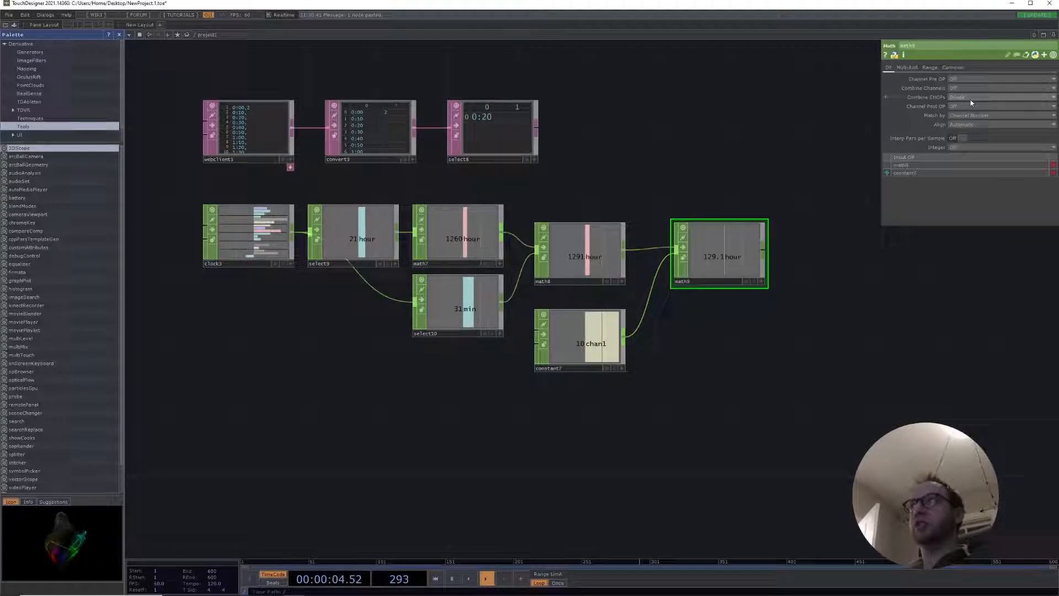
double_click(245, 132)
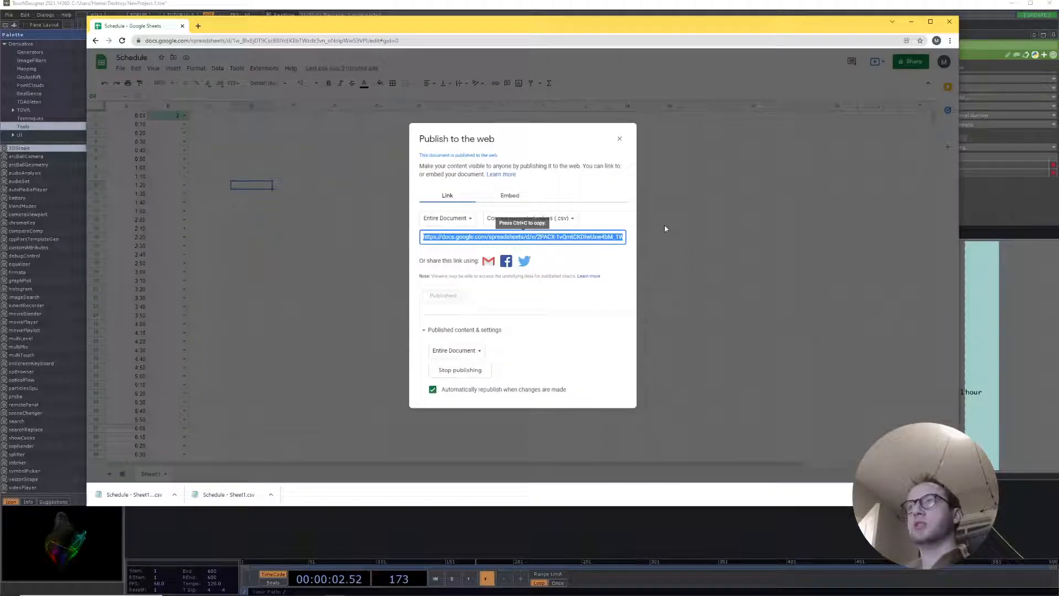
- Close the Publish to the web dialog and scroll down to the evening schedule rows
click(619, 139)
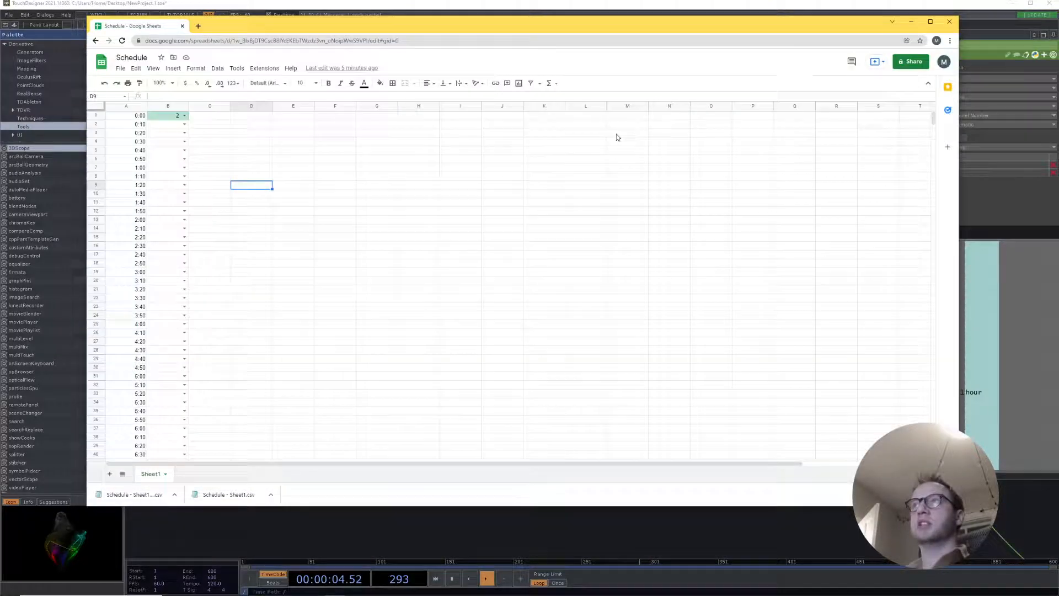
scroll(down, 3)
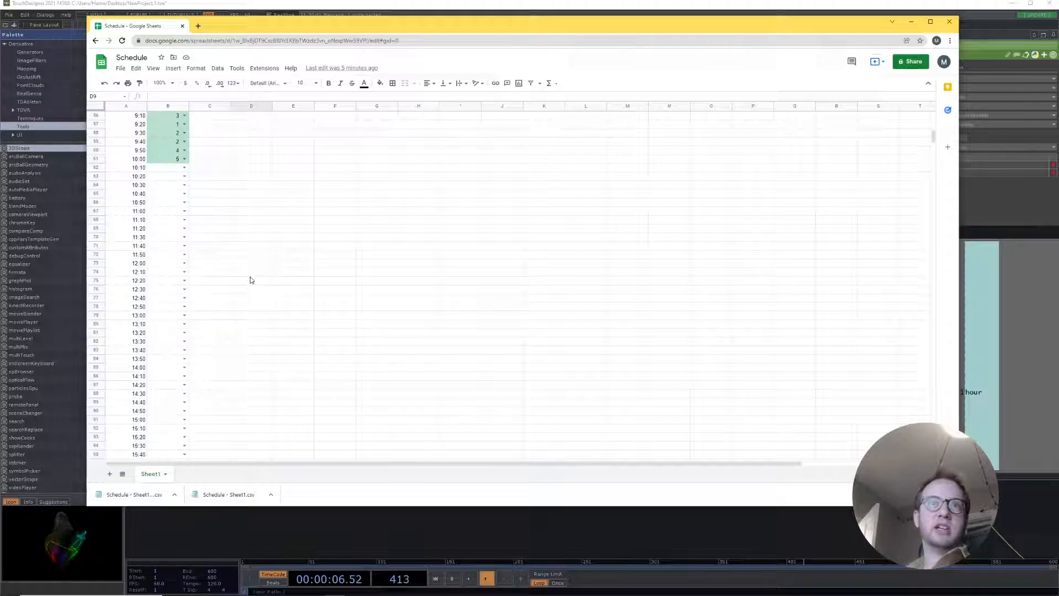
scroll(down, 3)
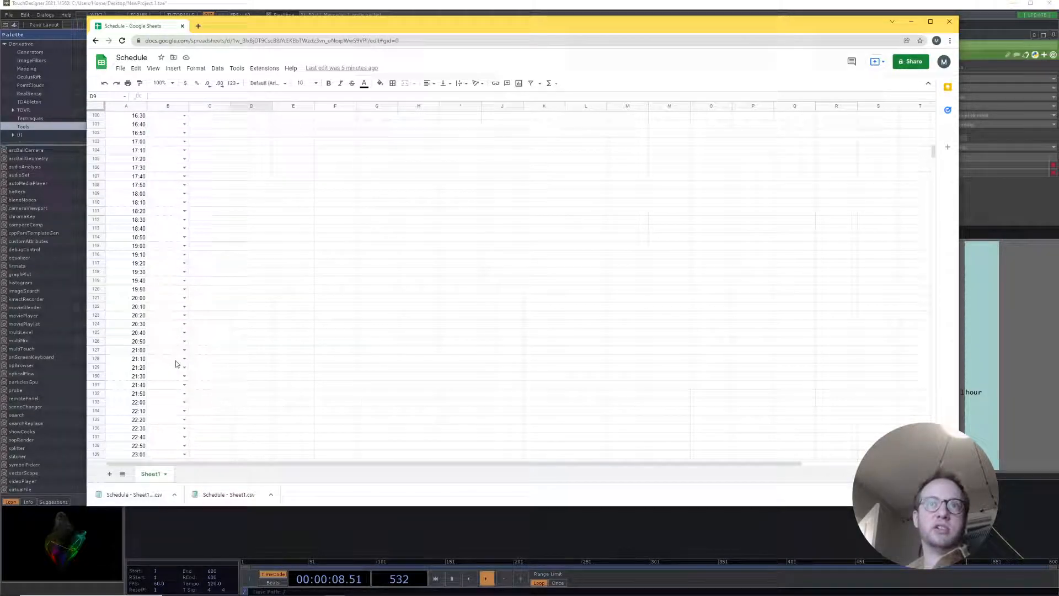
scroll(down, 3)
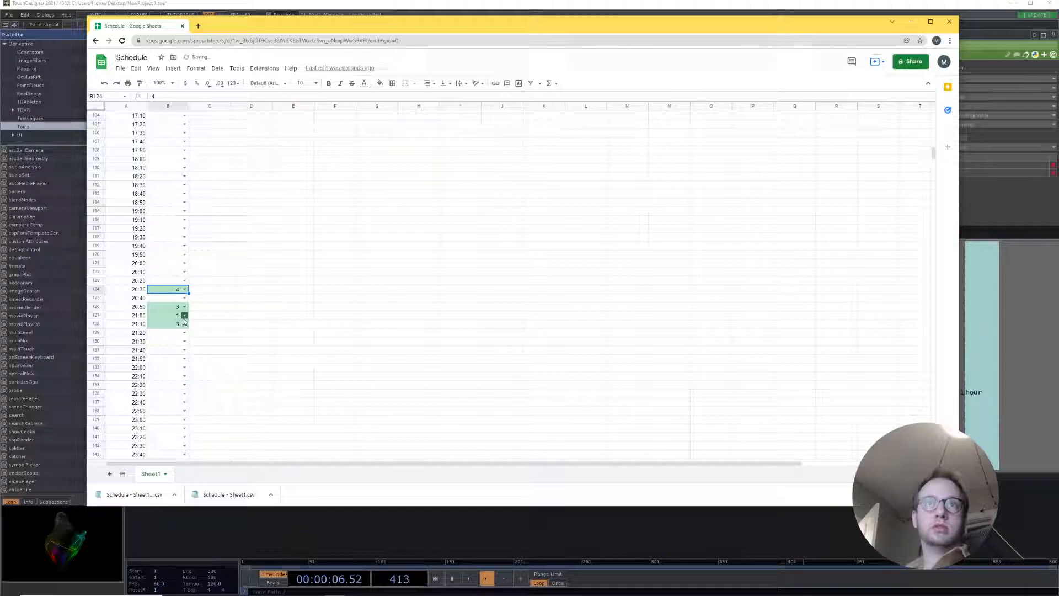
- Enter 4 for the 21:30 slot and pick dropdown values for the 21:40 and later rows
click(168, 340)
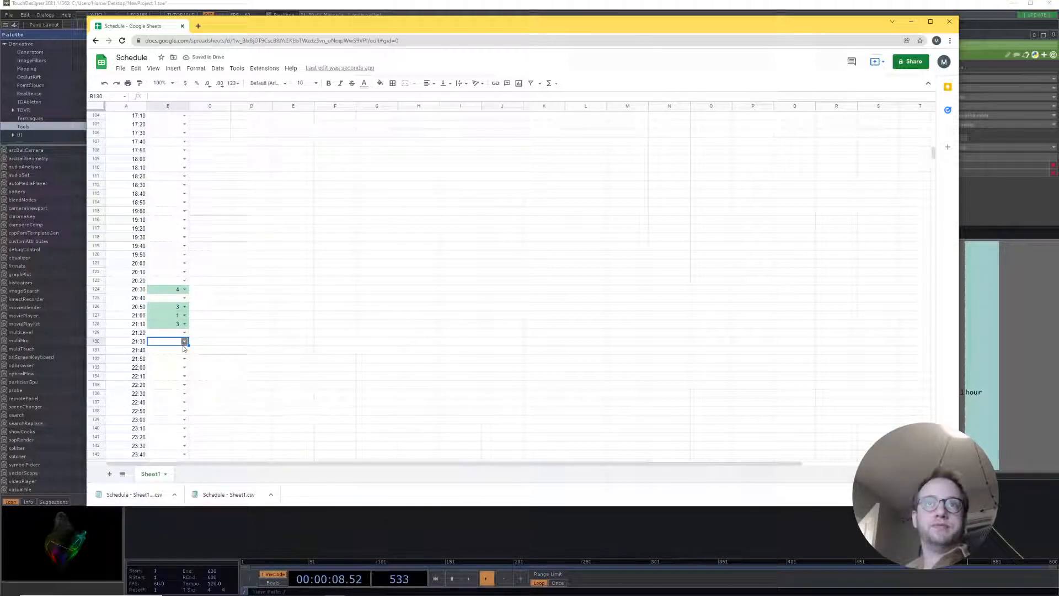
text(4)
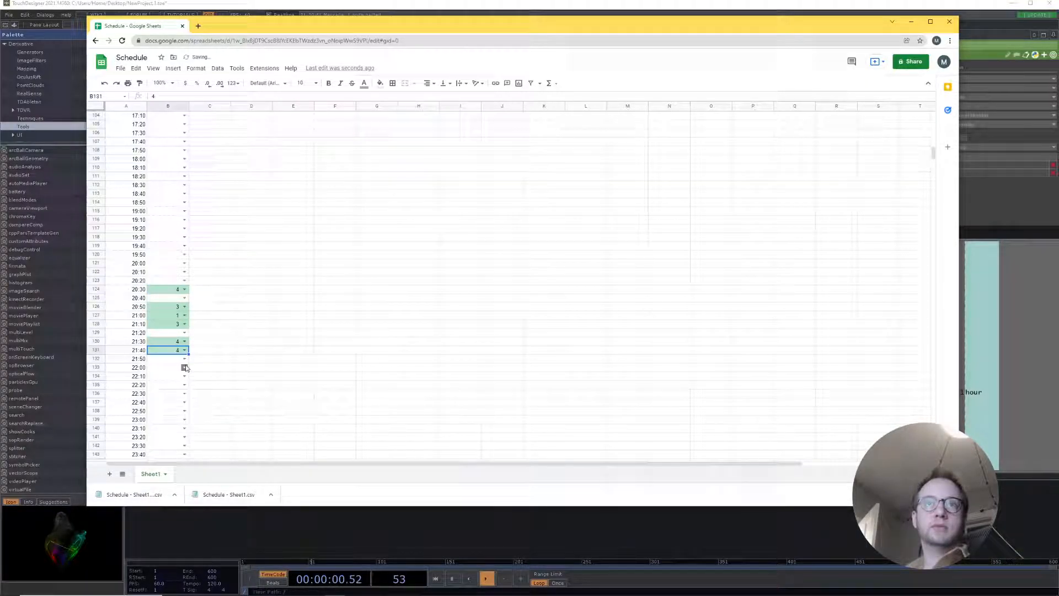
click(183, 332)
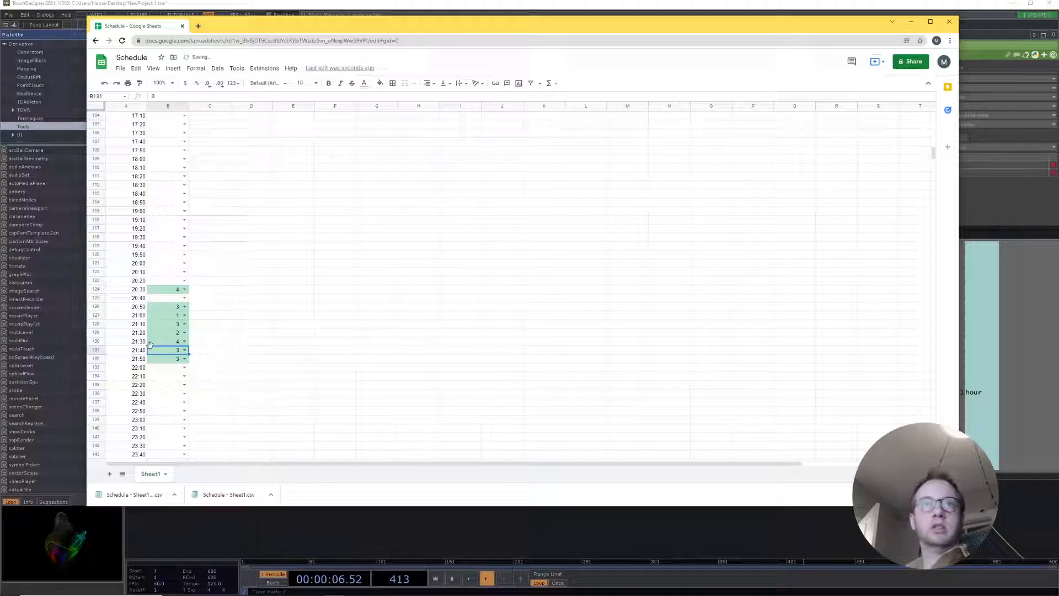
click(169, 340)
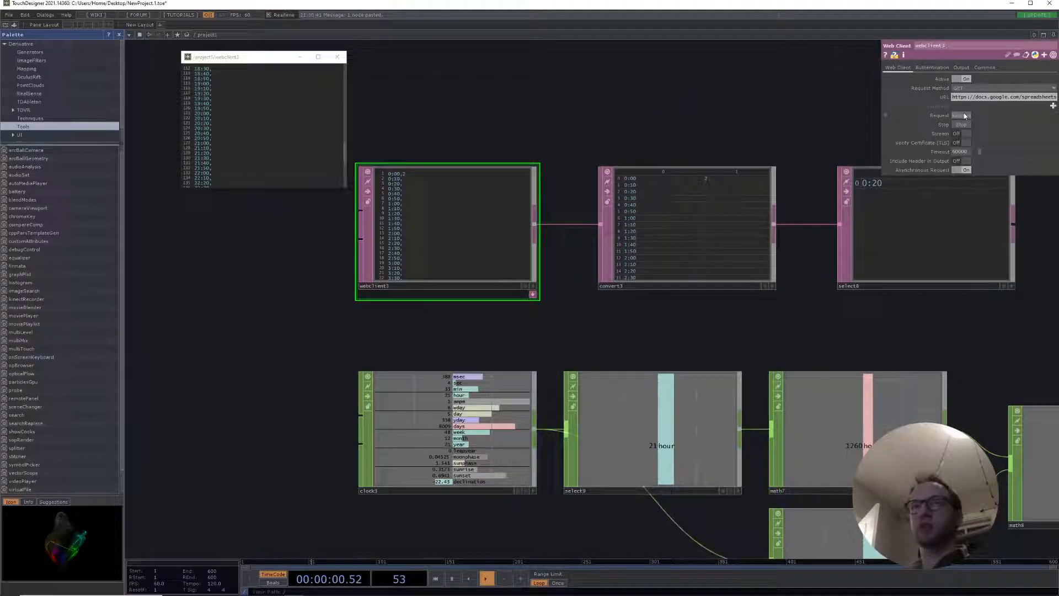
- Re-fetch the updated sheet and use the math9 value as the Select DAT's start and end row index
click(962, 114)
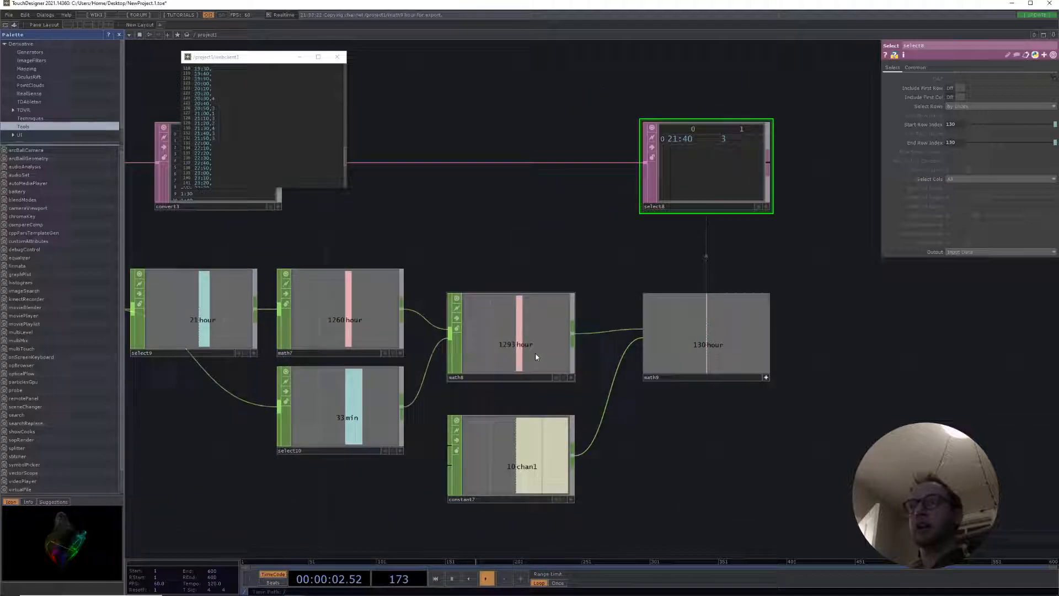
click(509, 336)
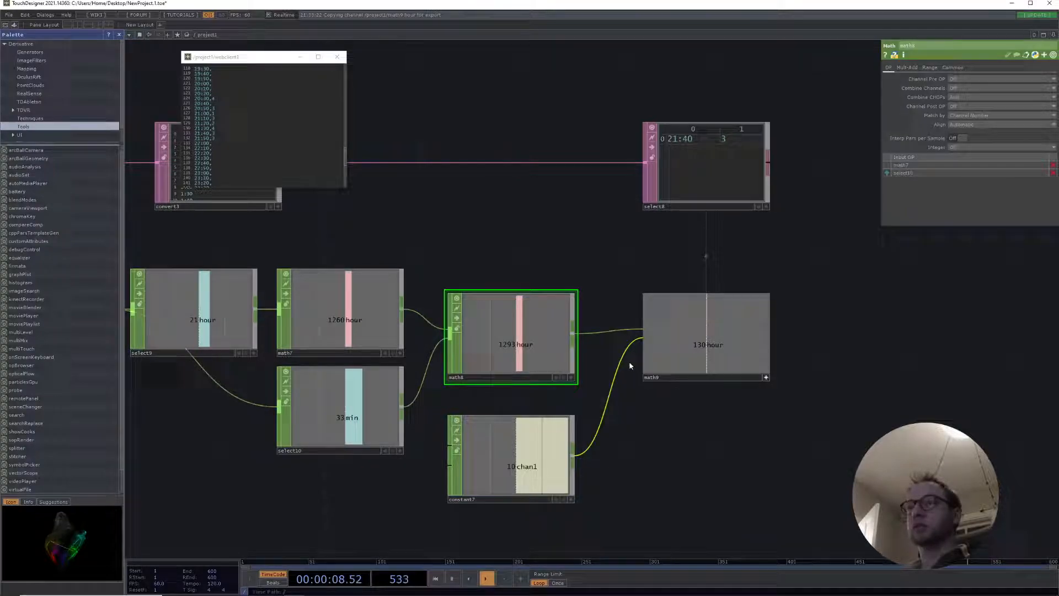
click(706, 336)
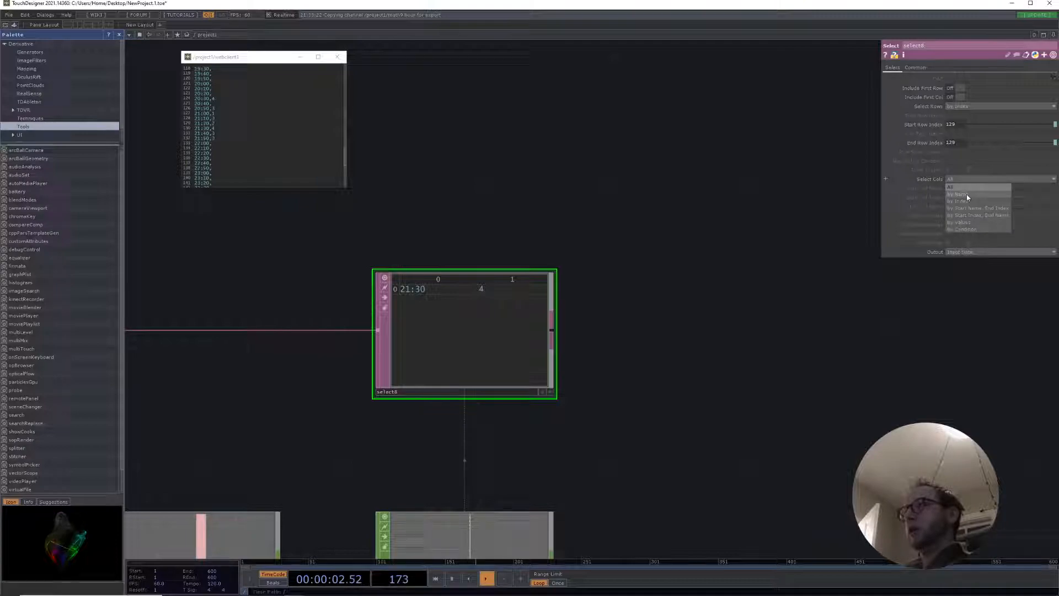
- Set the Select DAT's Select Cols to By Index, keeping only column 1
click(956, 201)
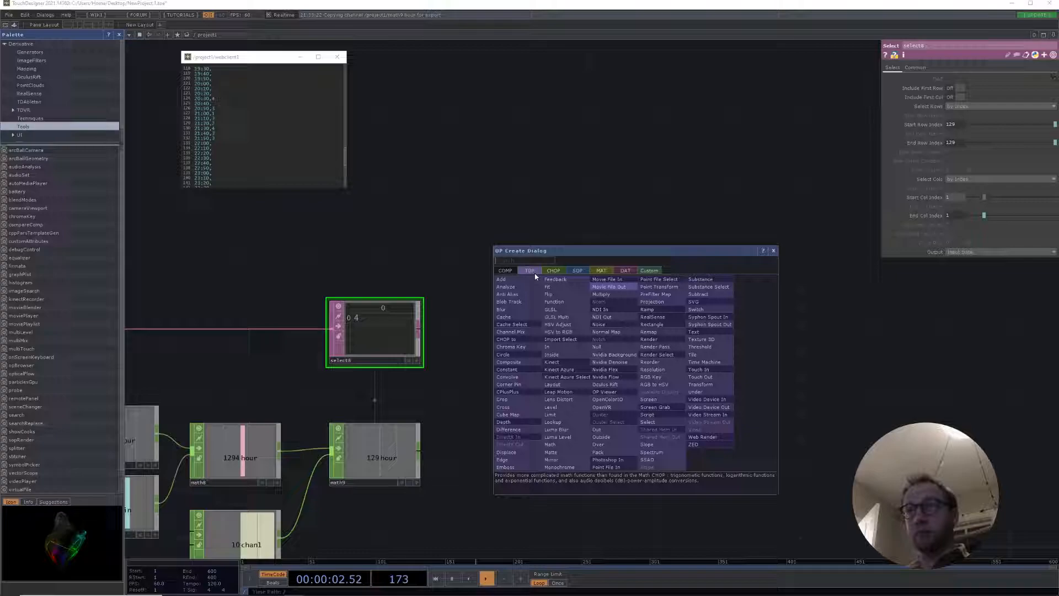
- Create a Switch TOP with light blue, dark green, light green and dark blue Constant TOPs wired in
text(se)
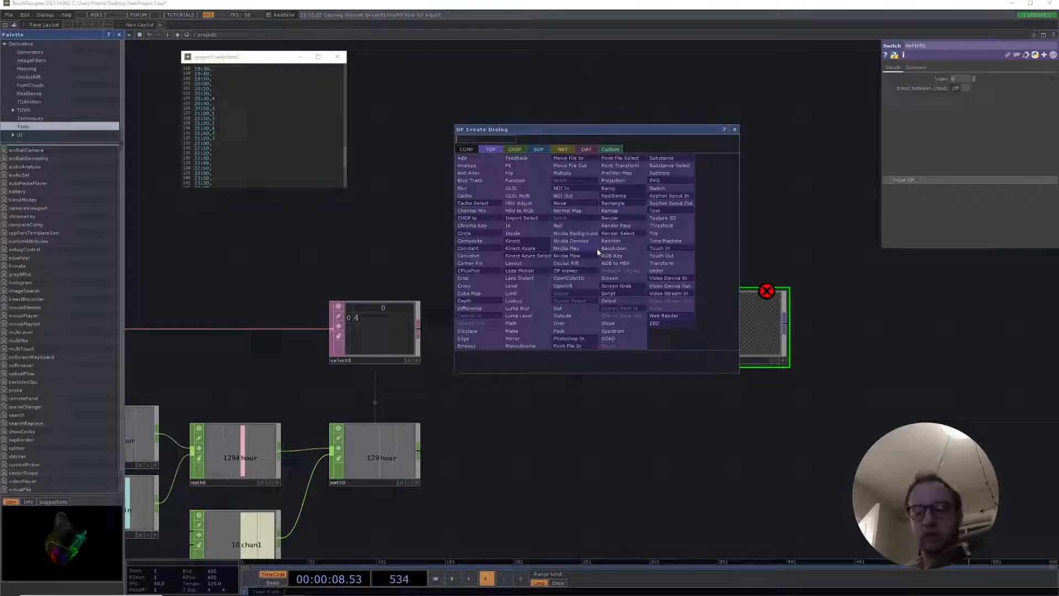
click(467, 247)
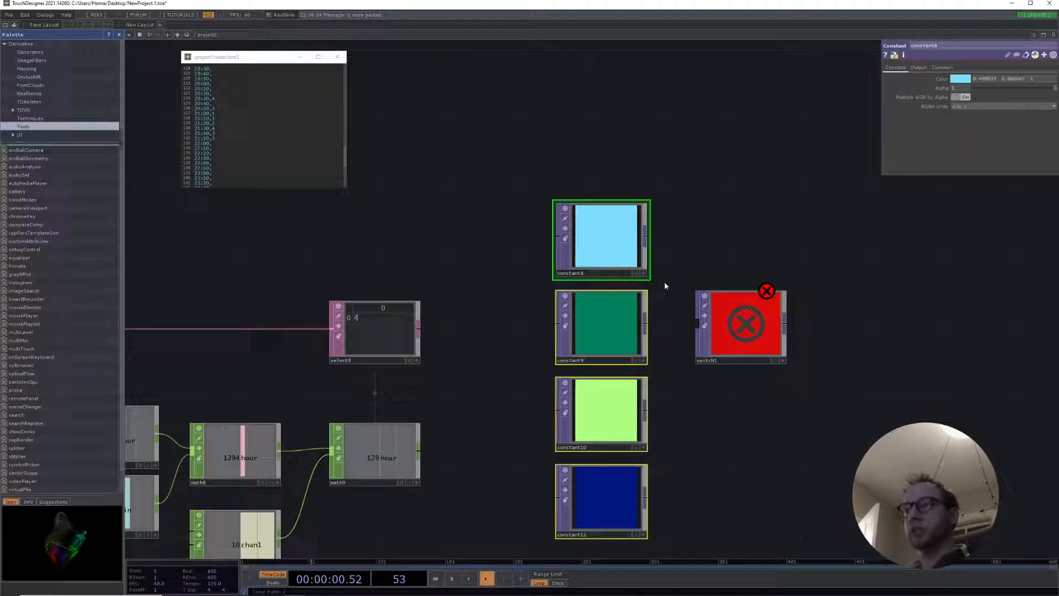
click(739, 324)
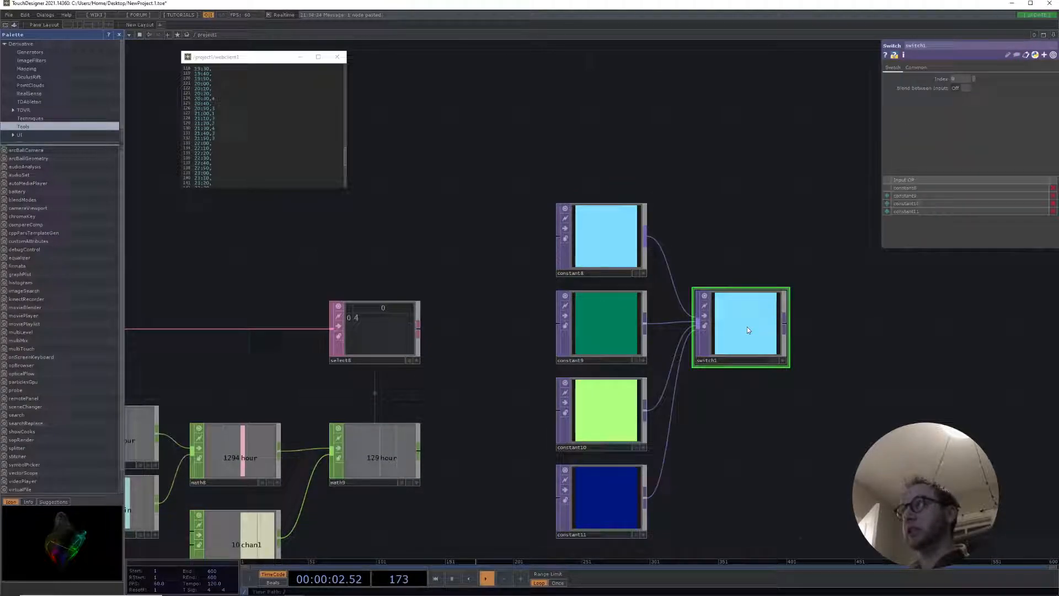